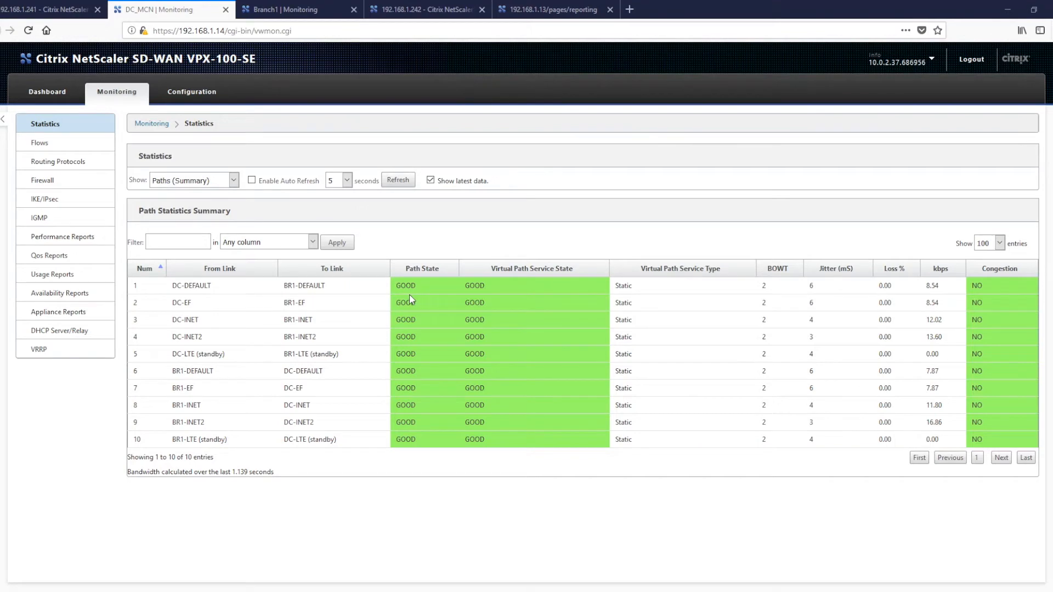
pyautogui.moveTo(359, 301)
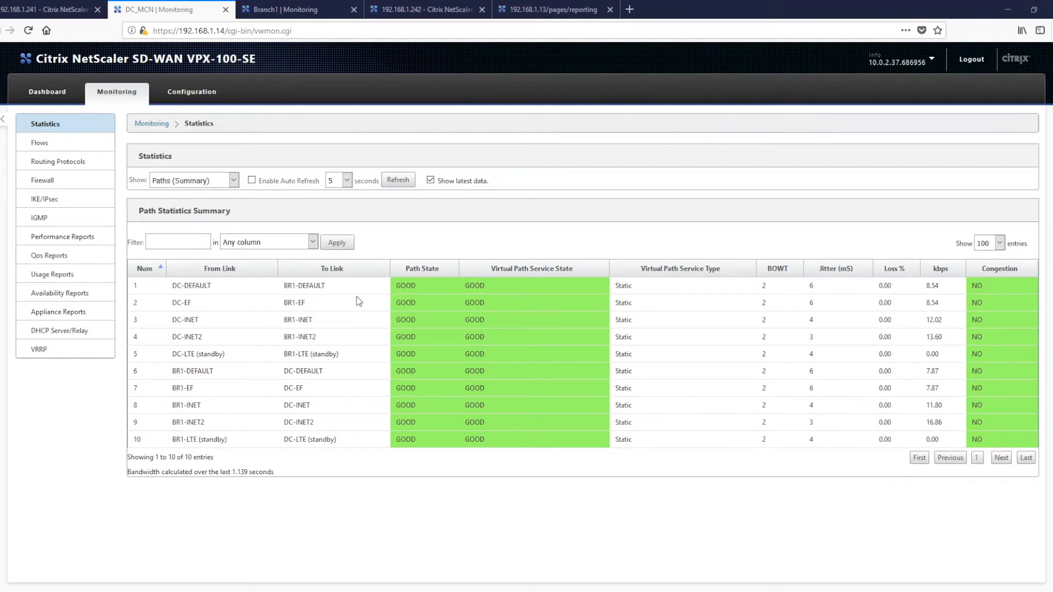
pyautogui.moveTo(340, 325)
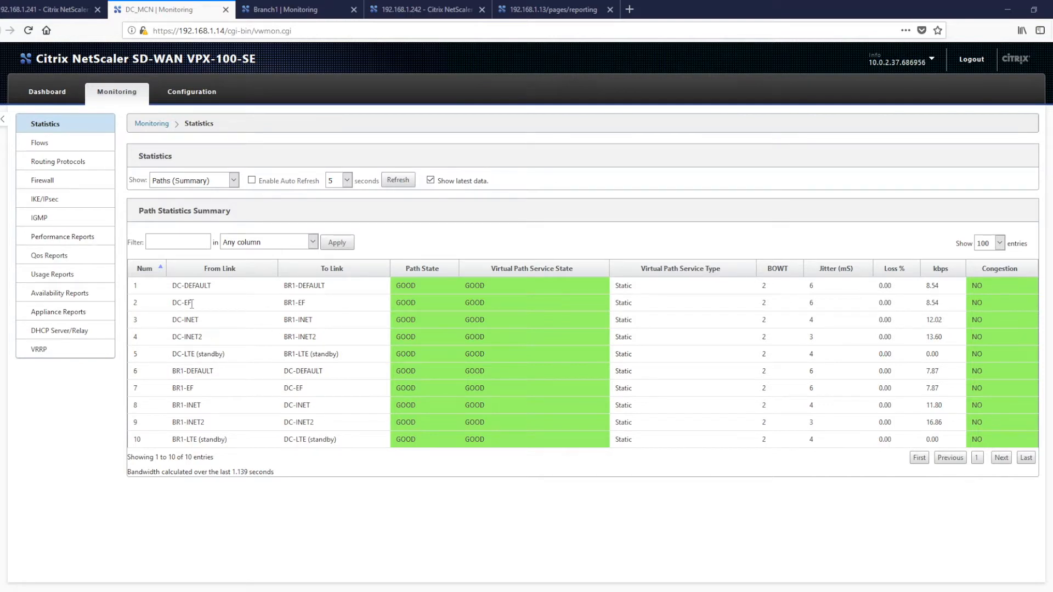
pyautogui.moveTo(175, 298)
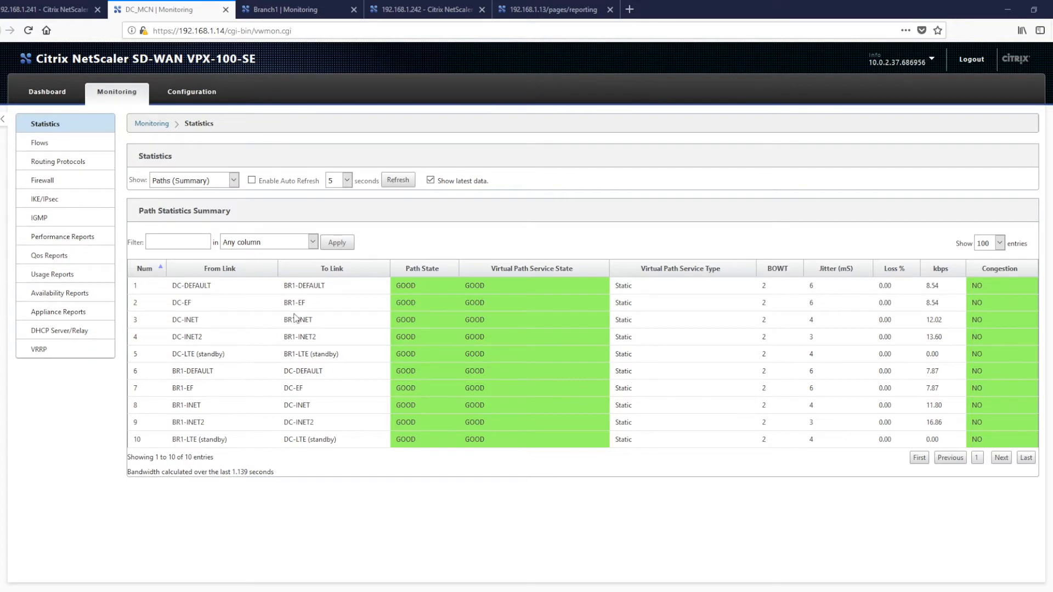
pyautogui.moveTo(175, 340)
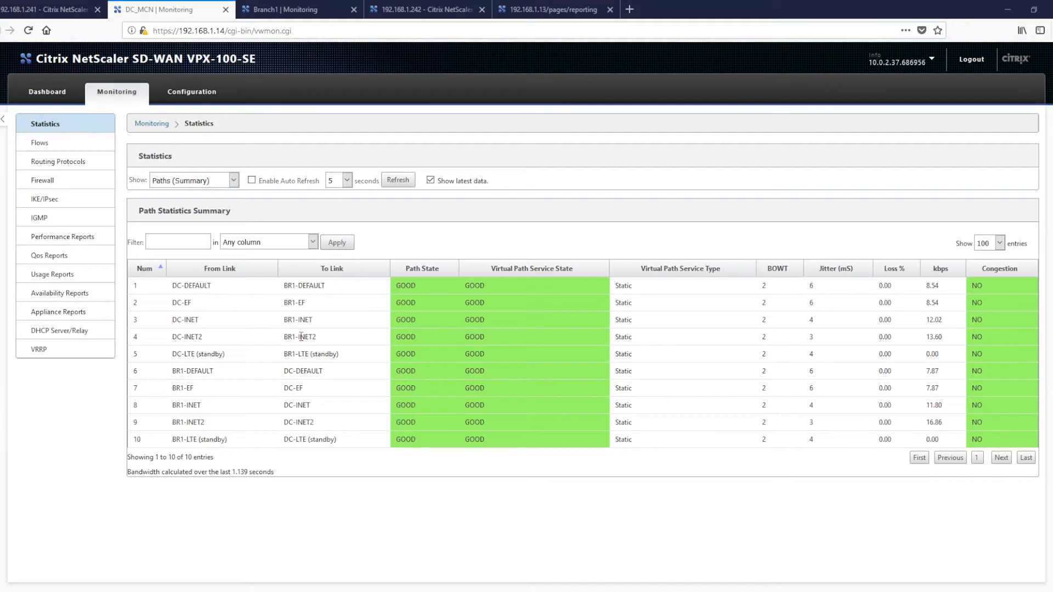
pyautogui.moveTo(303, 369)
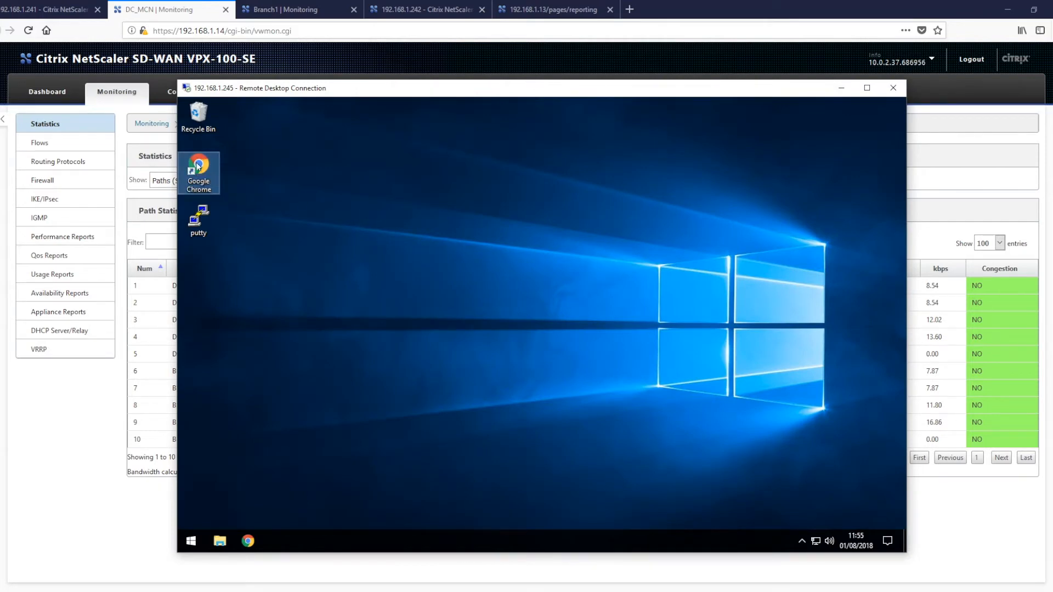
# Step: Start the 512MB file download from 10.0.0.10 in Chrome and enter salesforce.com in a new tab
pyautogui.doubleClick(198, 170)
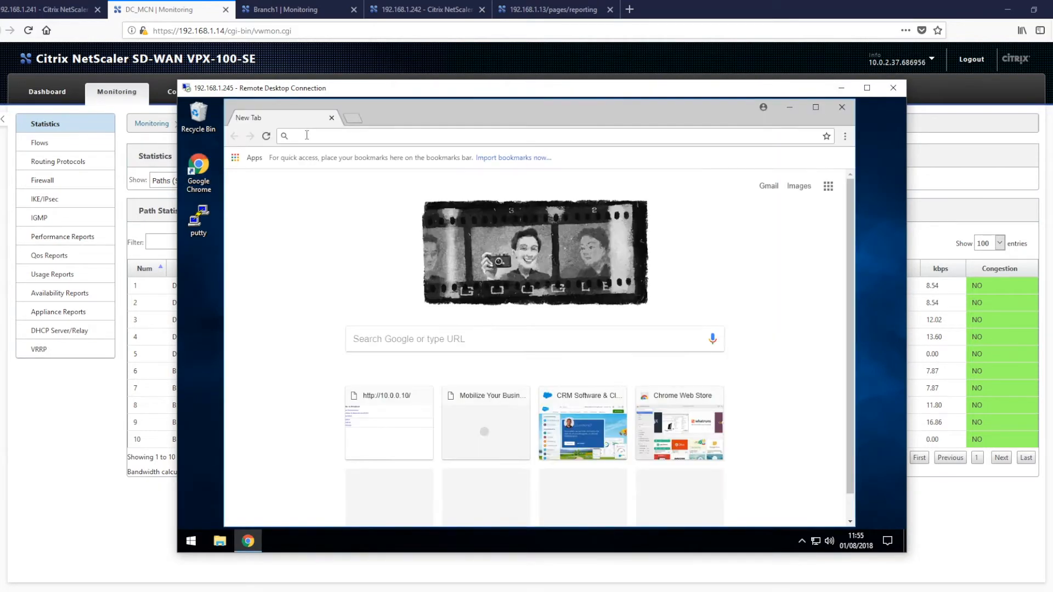
pyautogui.click(388, 422)
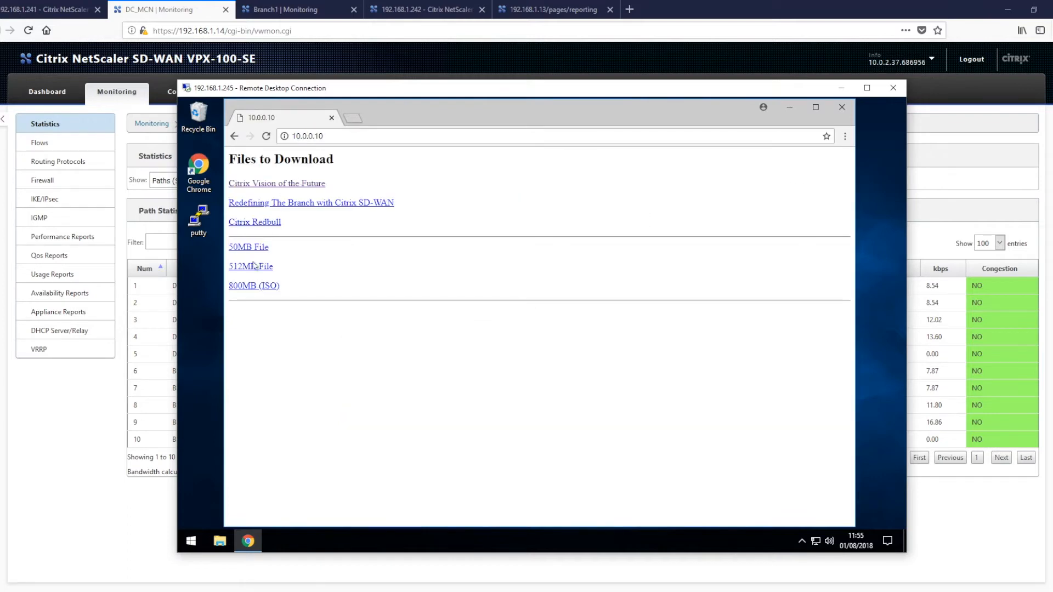
pyautogui.click(250, 266)
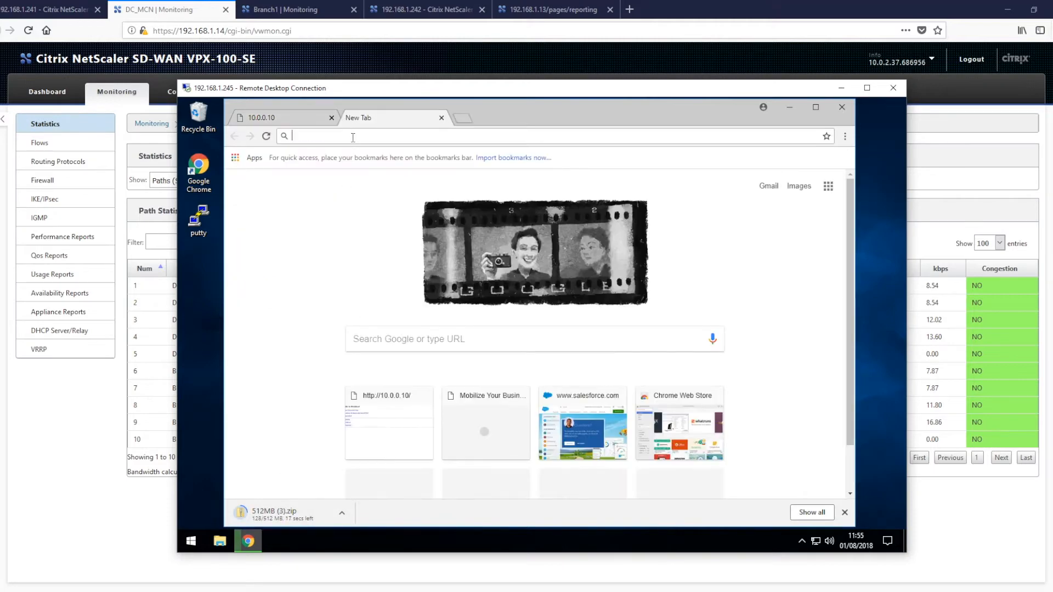
pyautogui.write('salesforce.com')
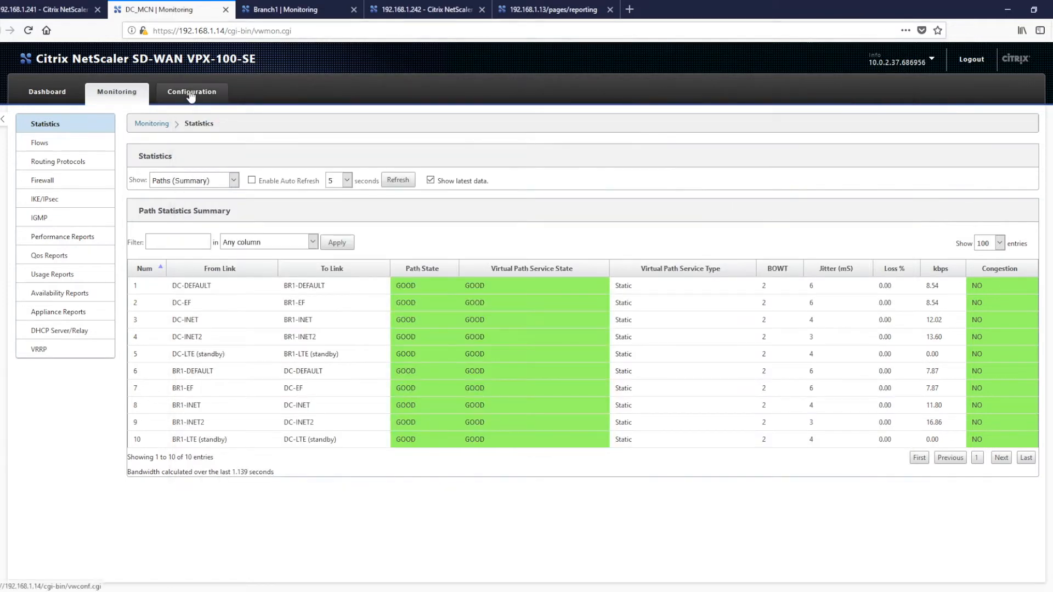
# Step: Load 010818-Baseline in the Virtual WAN Configuration Editor and show its Connections settings
pyautogui.click(190, 92)
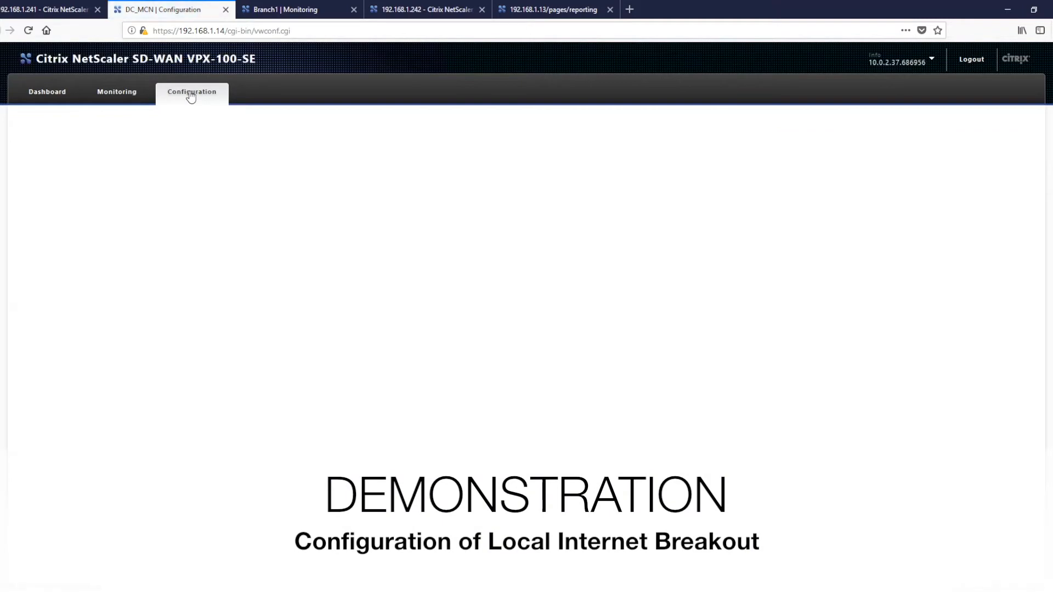
pyautogui.click(190, 91)
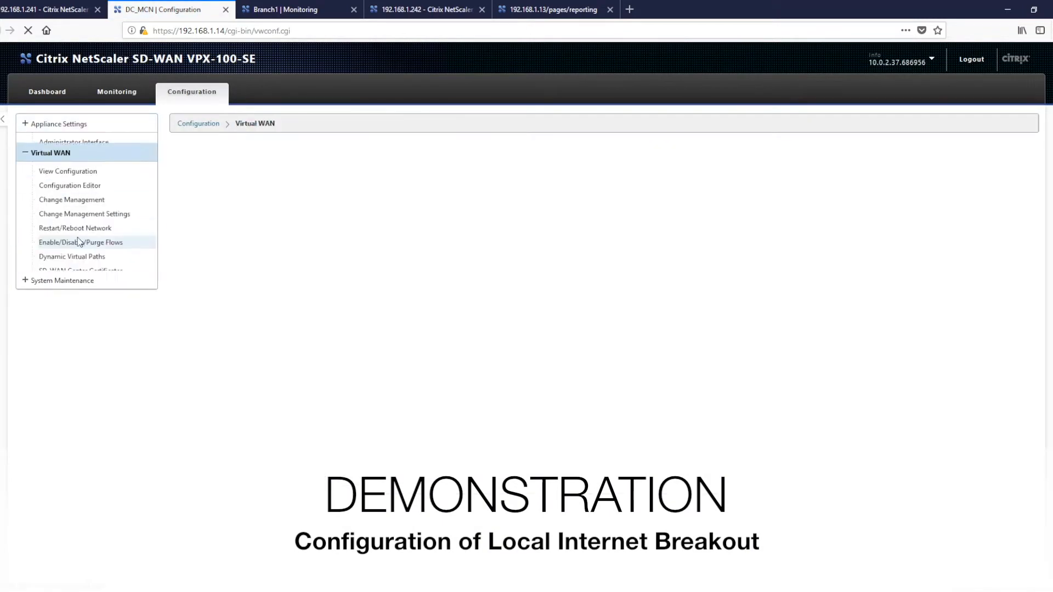
pyautogui.click(71, 186)
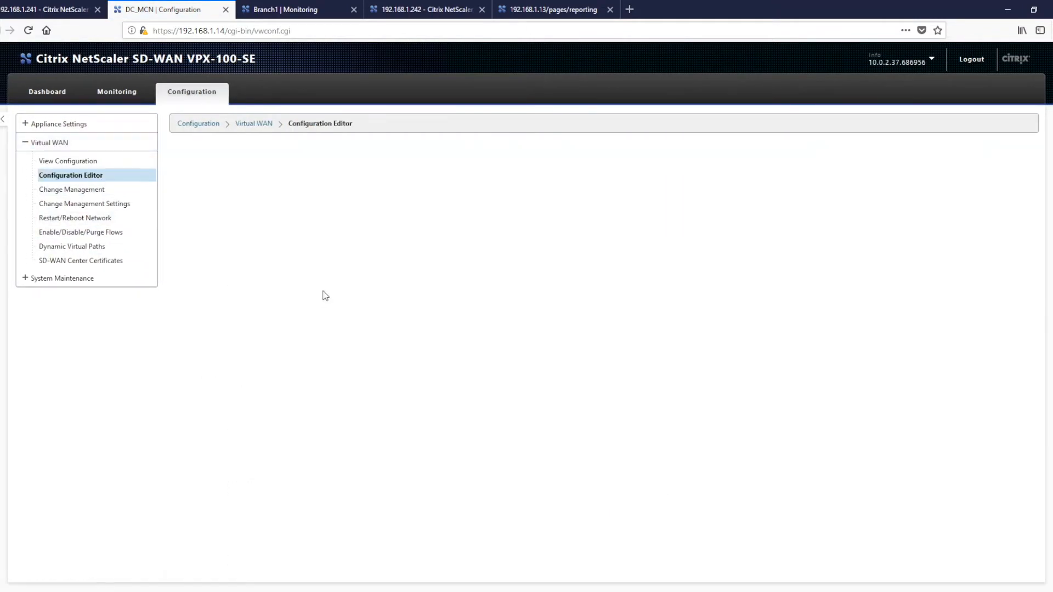
pyautogui.click(70, 176)
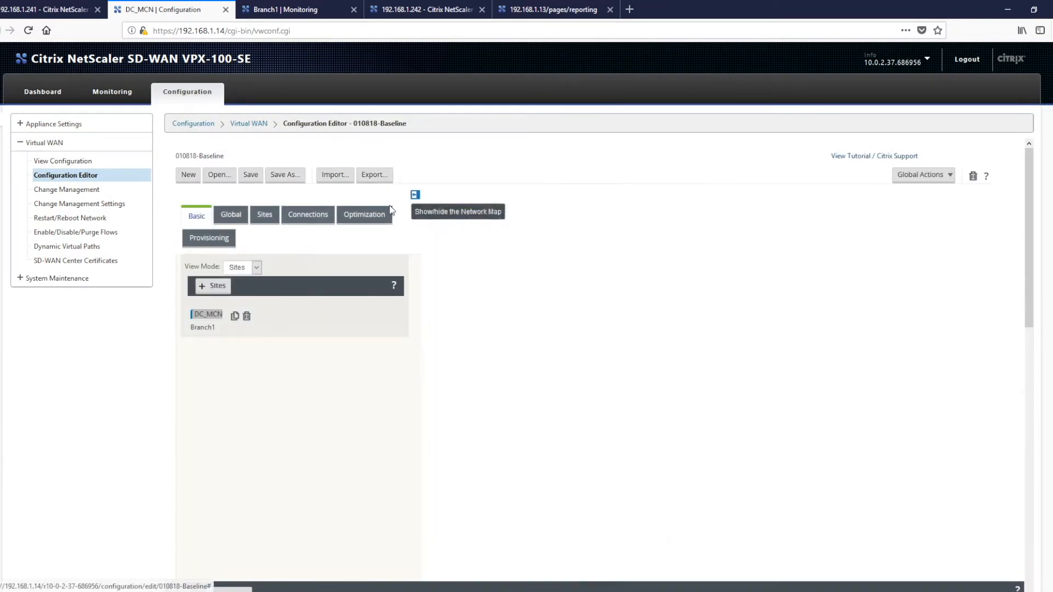
pyautogui.click(307, 213)
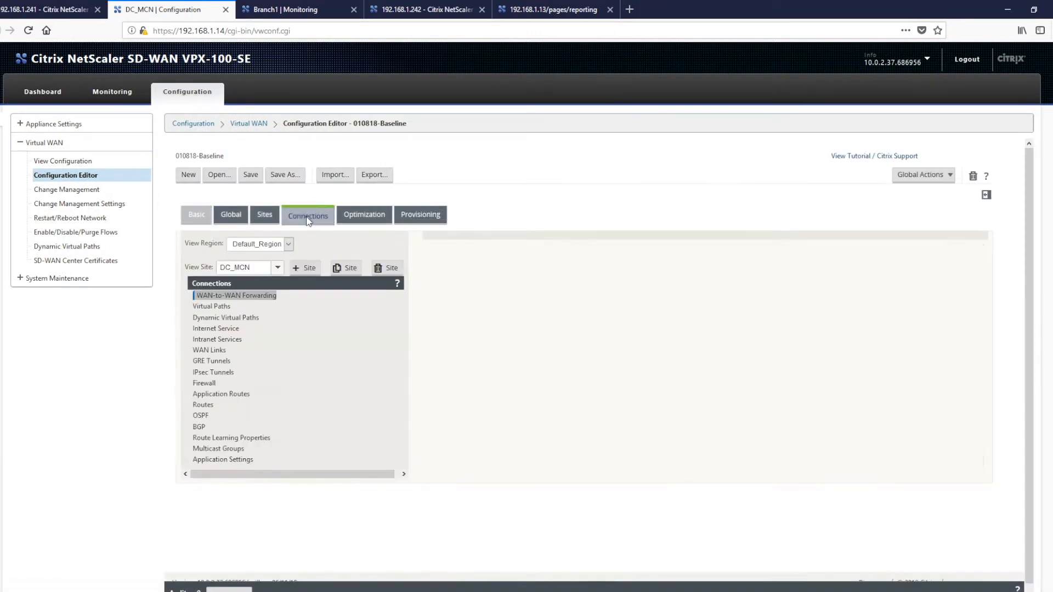
# Step: Add an Internet service to Branch1 and enter default route cost 12 in its basic settings
pyautogui.click(216, 328)
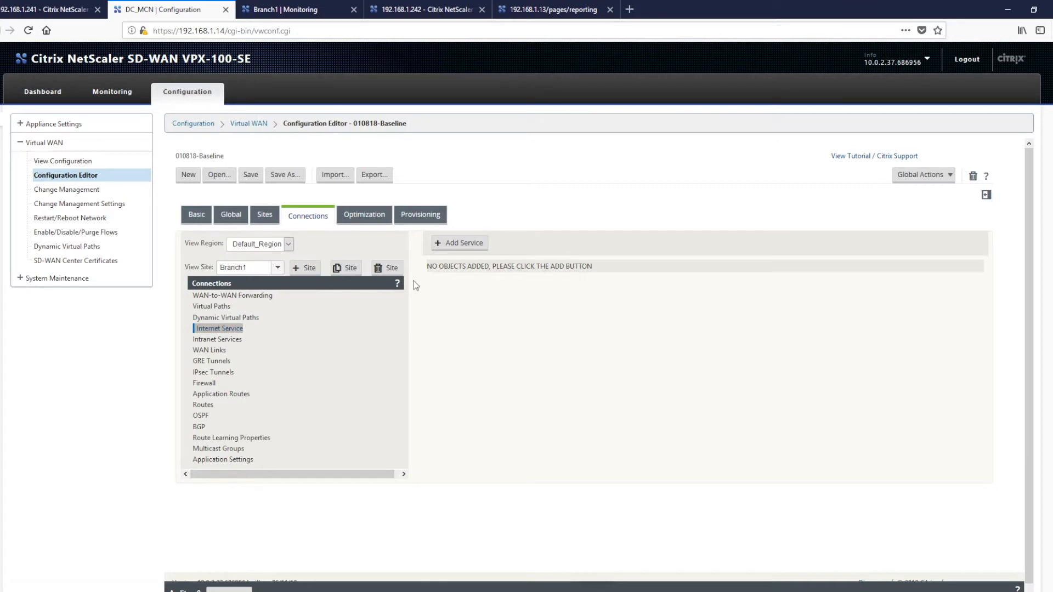
pyautogui.click(218, 328)
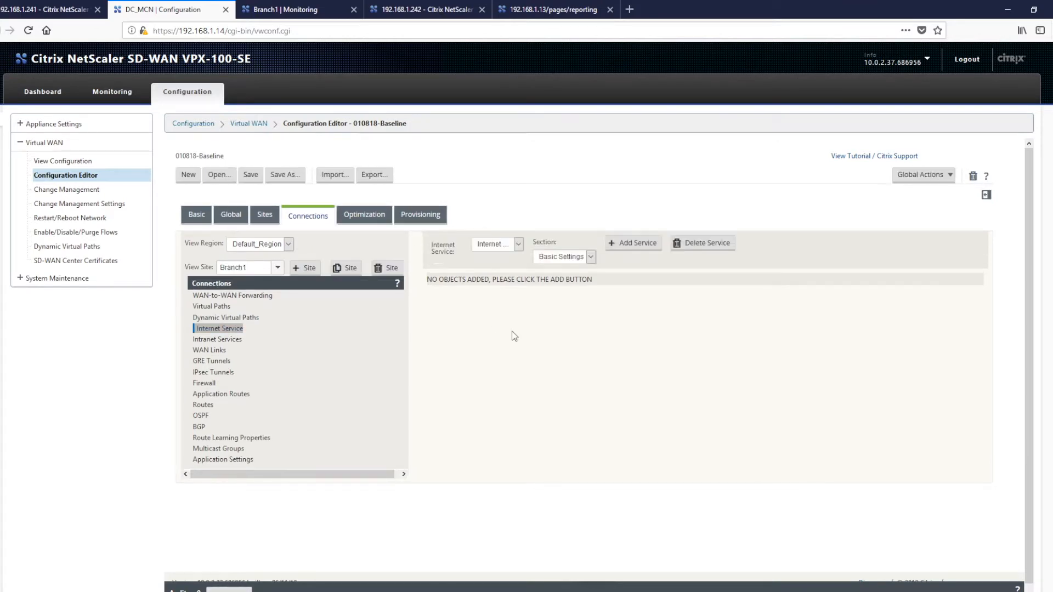
pyautogui.click(632, 243)
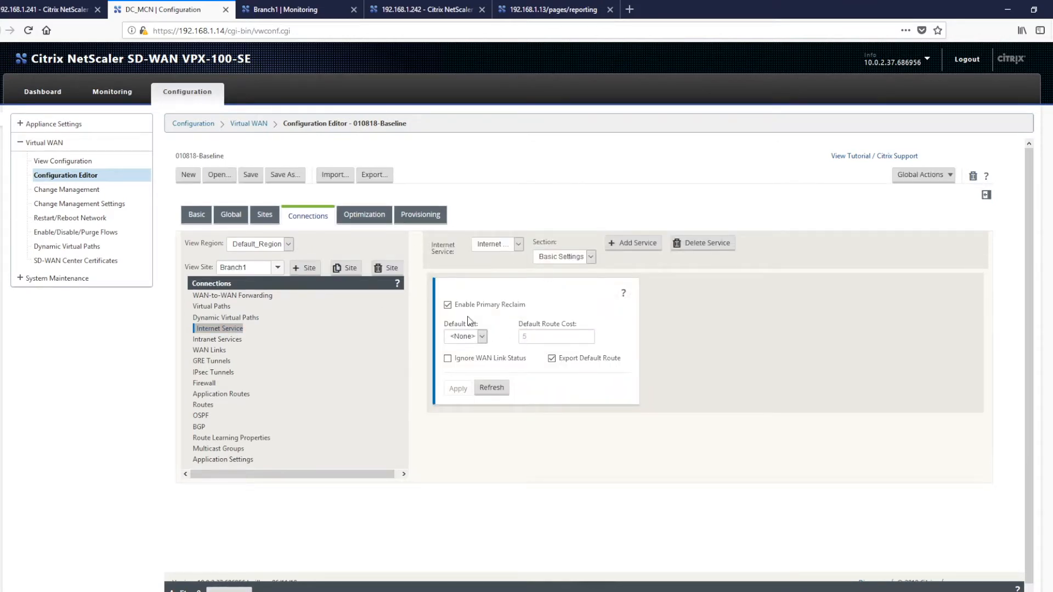
pyautogui.click(556, 337)
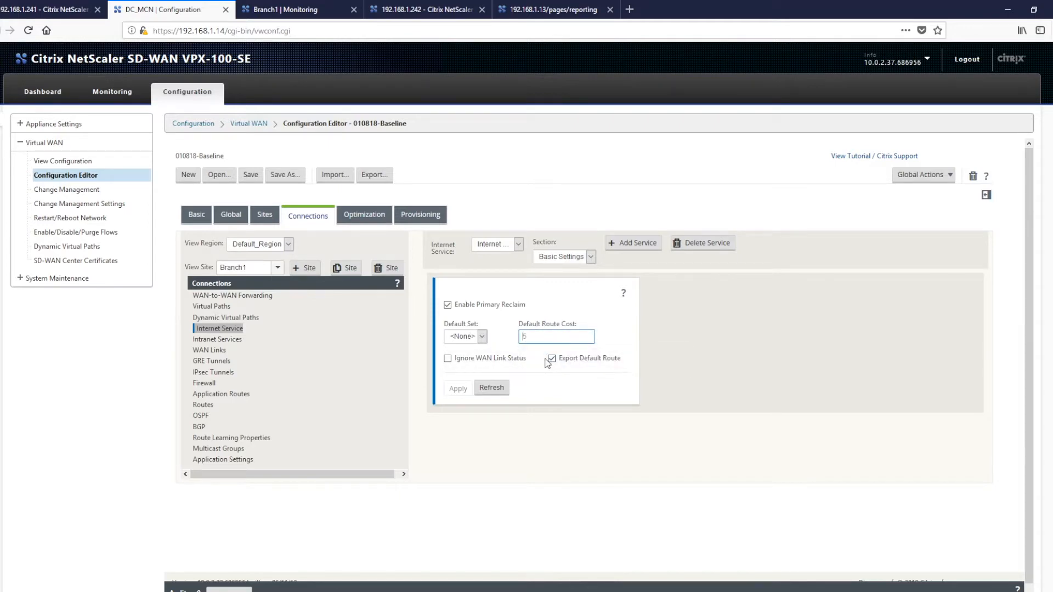
pyautogui.write('12')
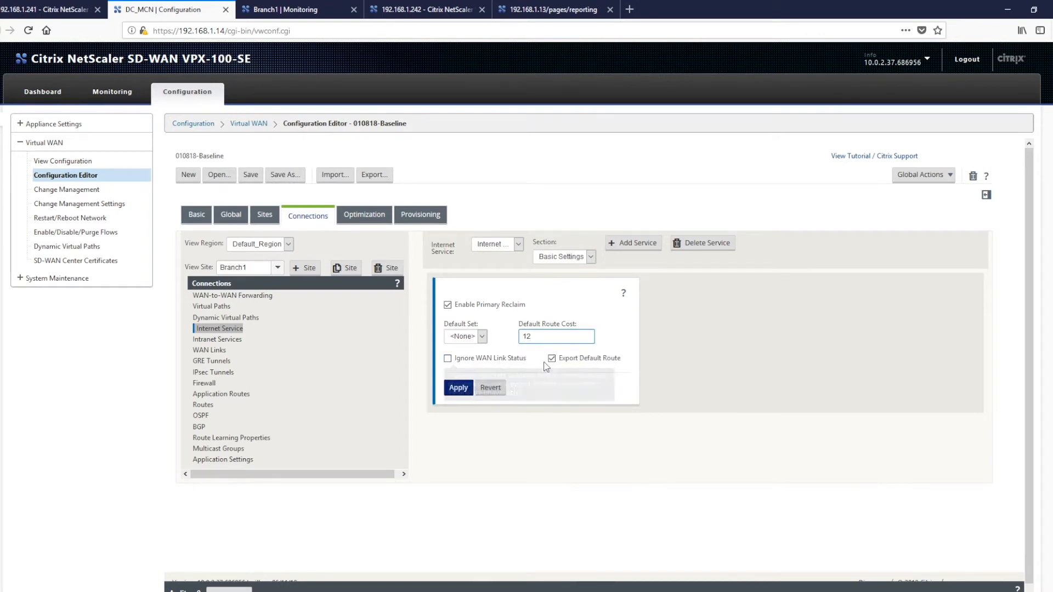
pyautogui.moveTo(551, 357)
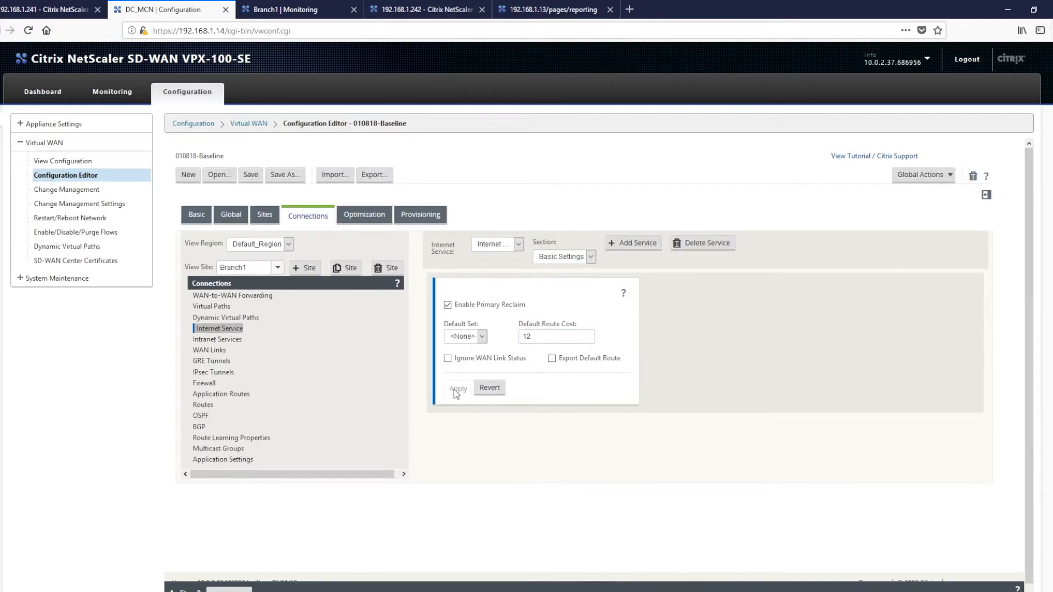
# Step: In the service's WAN Links section, enable BR1-INET2 and set its mode
pyautogui.click(563, 256)
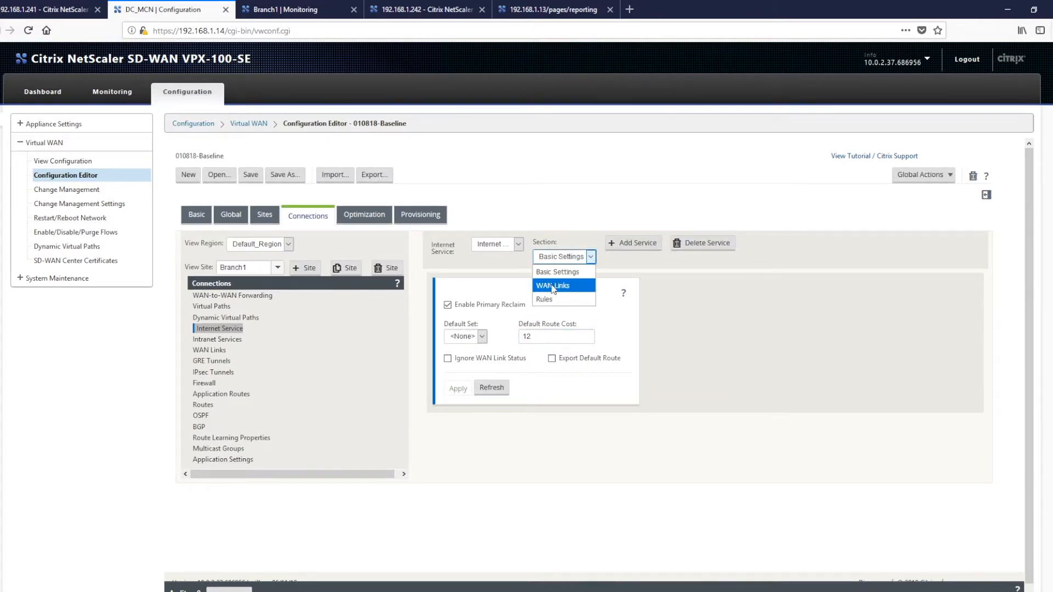
pyautogui.click(552, 285)
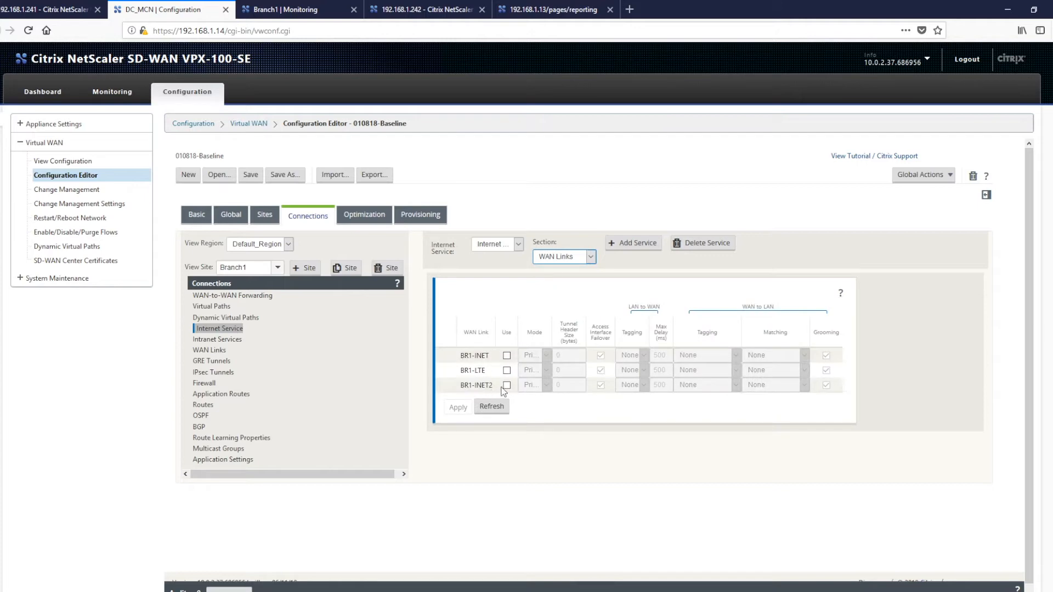
pyautogui.moveTo(507, 385)
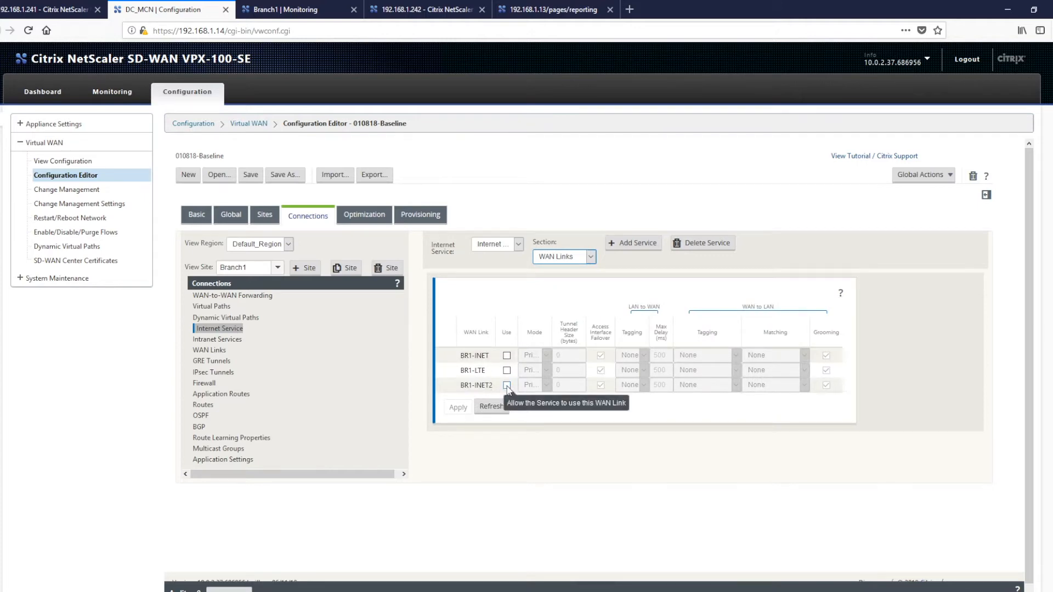
pyautogui.click(507, 385)
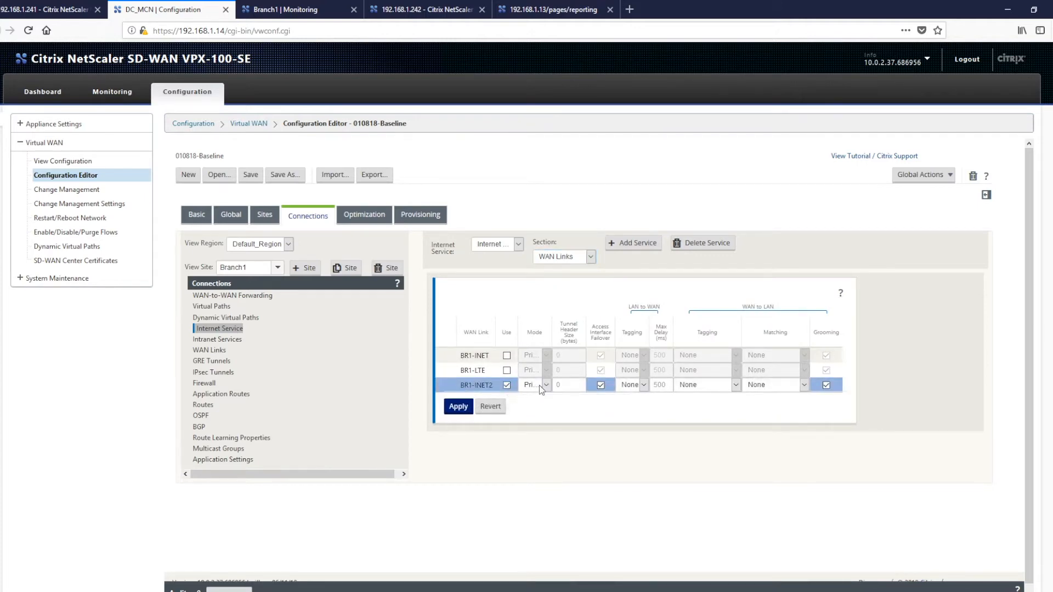
pyautogui.click(535, 383)
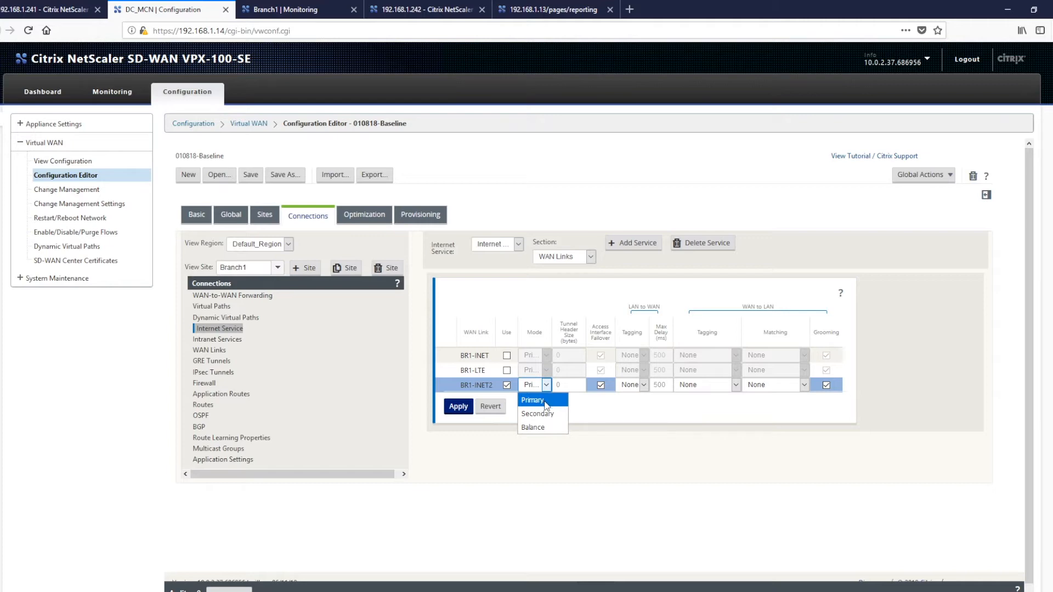
pyautogui.moveTo(537, 413)
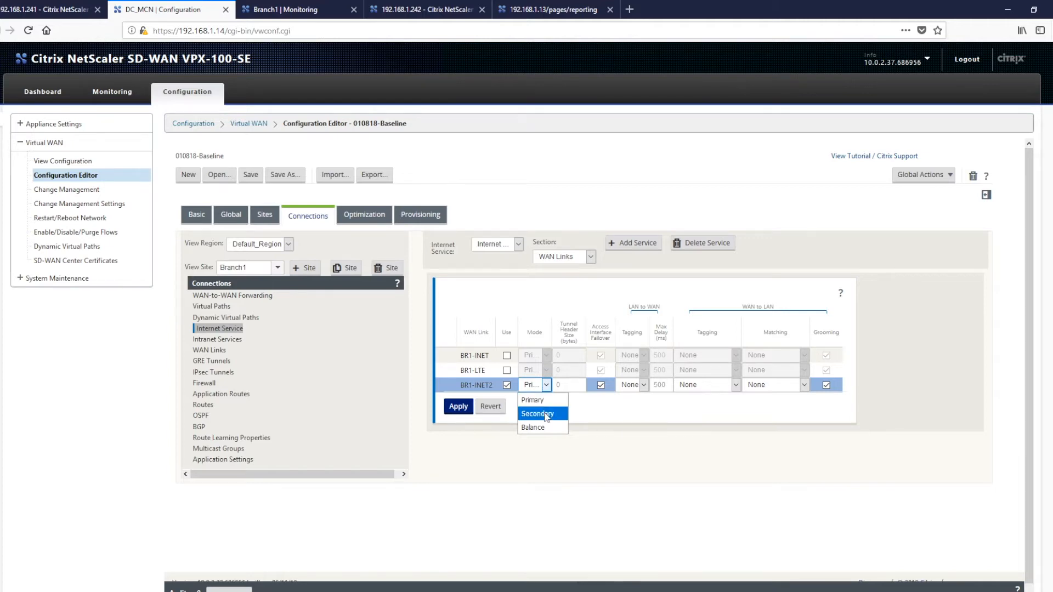
pyautogui.moveTo(533, 428)
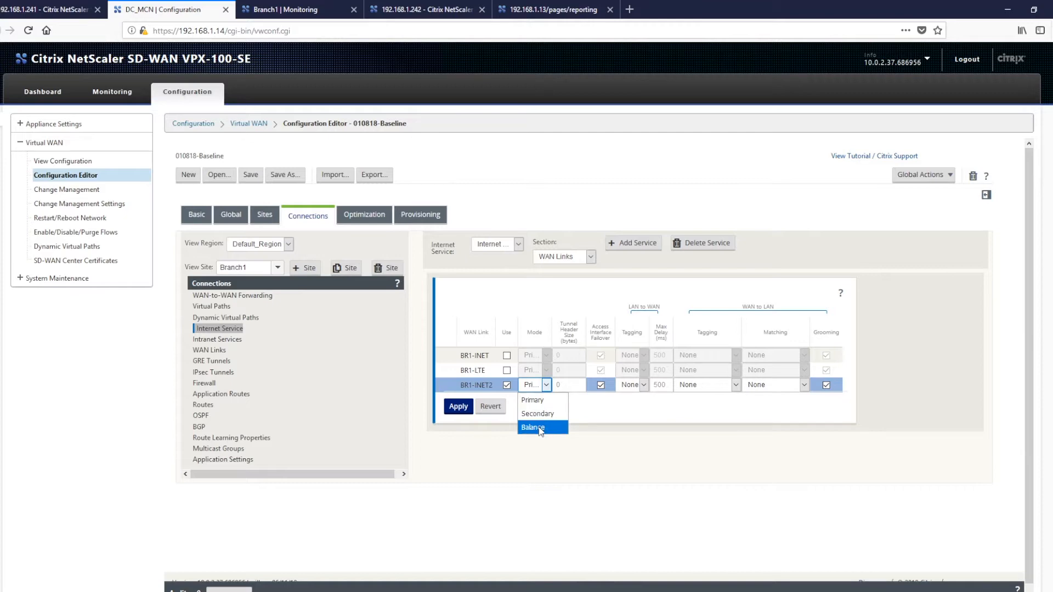
pyautogui.moveTo(537, 431)
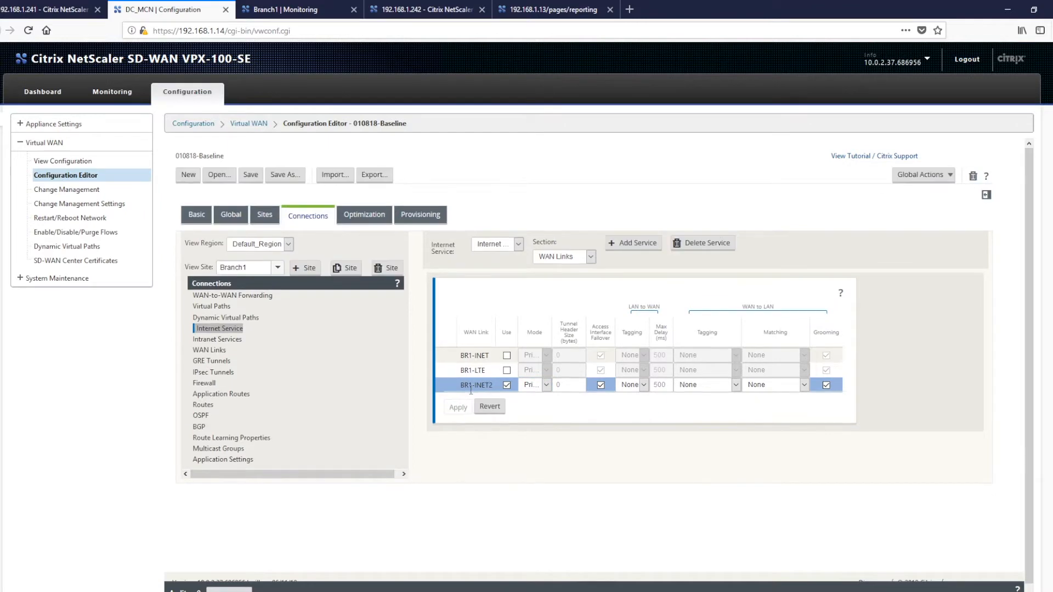
pyautogui.click(562, 255)
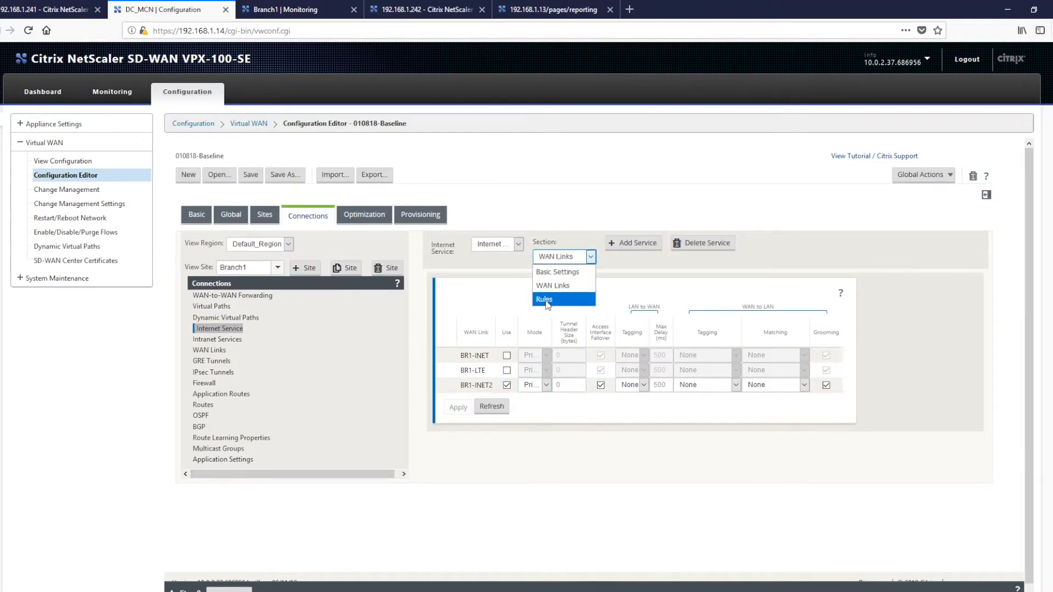
# Step: In the Rules section, set rule 100's WAN link to BR1-INET2 and apply
pyautogui.click(544, 299)
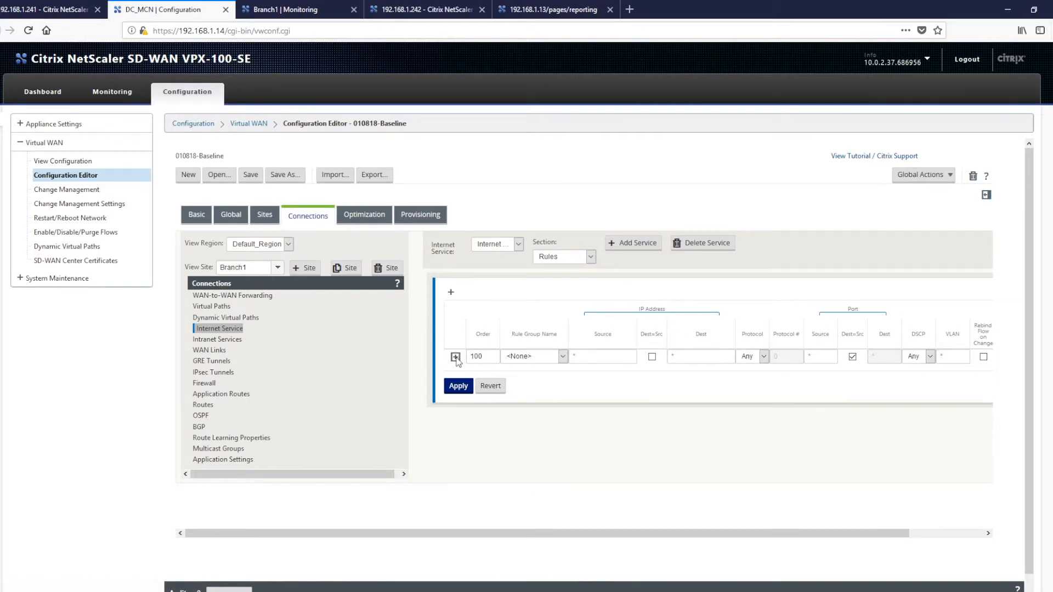
pyautogui.click(455, 356)
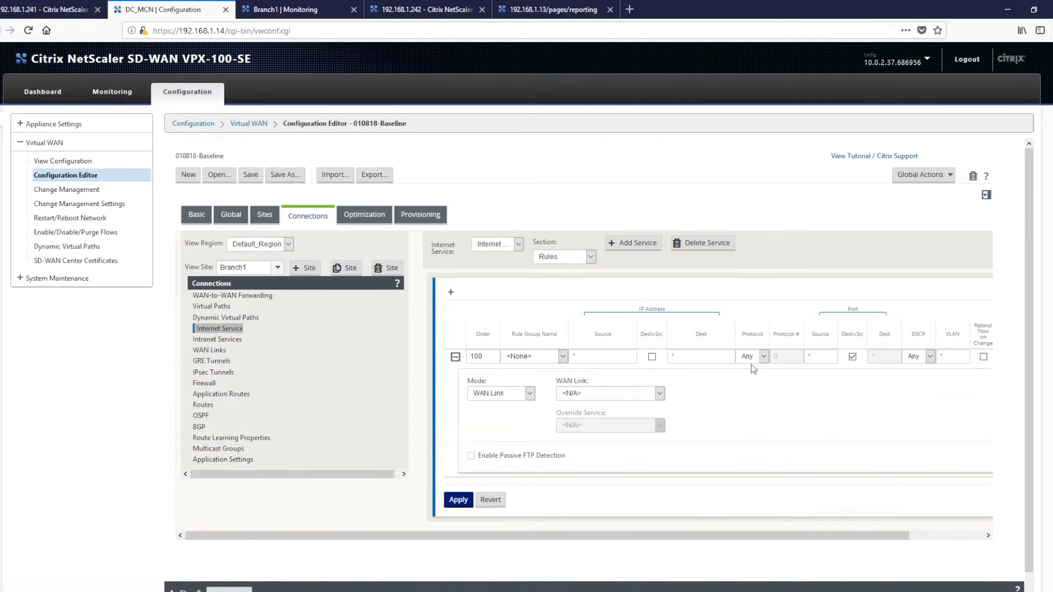
pyautogui.click(657, 392)
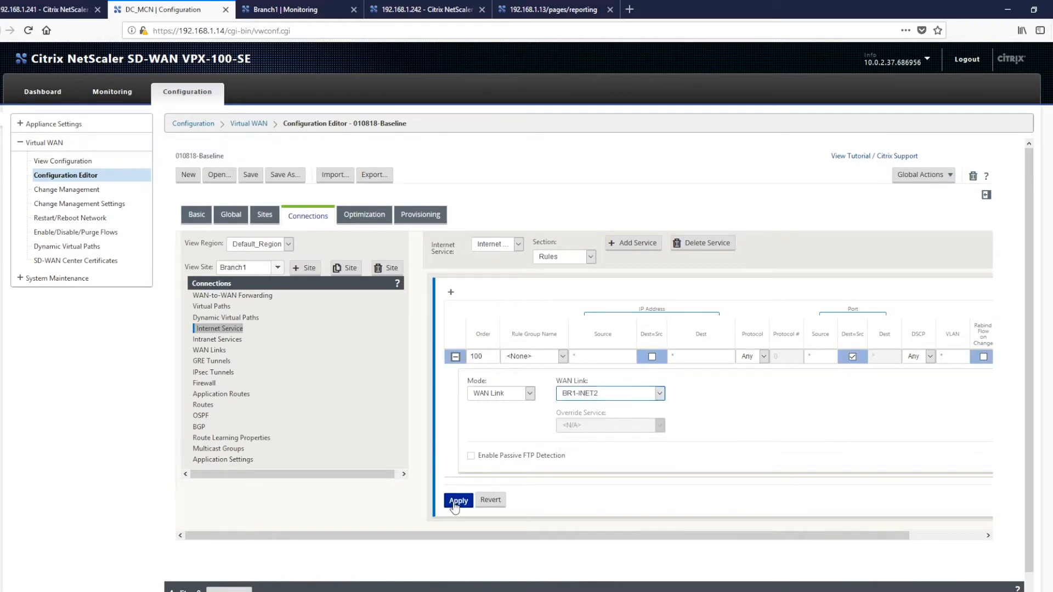
pyautogui.click(458, 500)
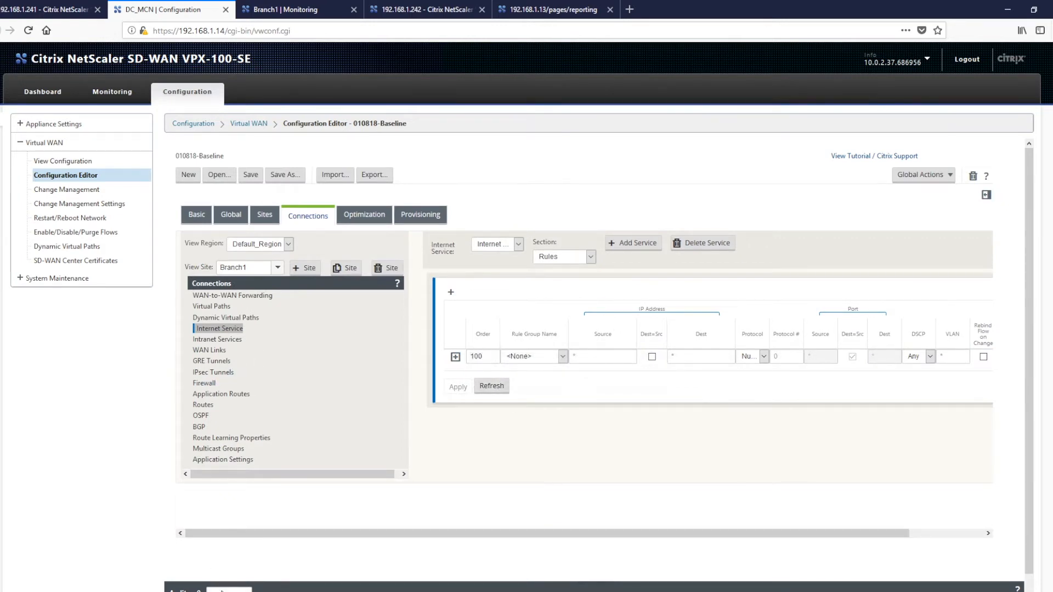
# Step: Run Audit Now on the configuration, which reports one warning
pyautogui.scroll(-3)
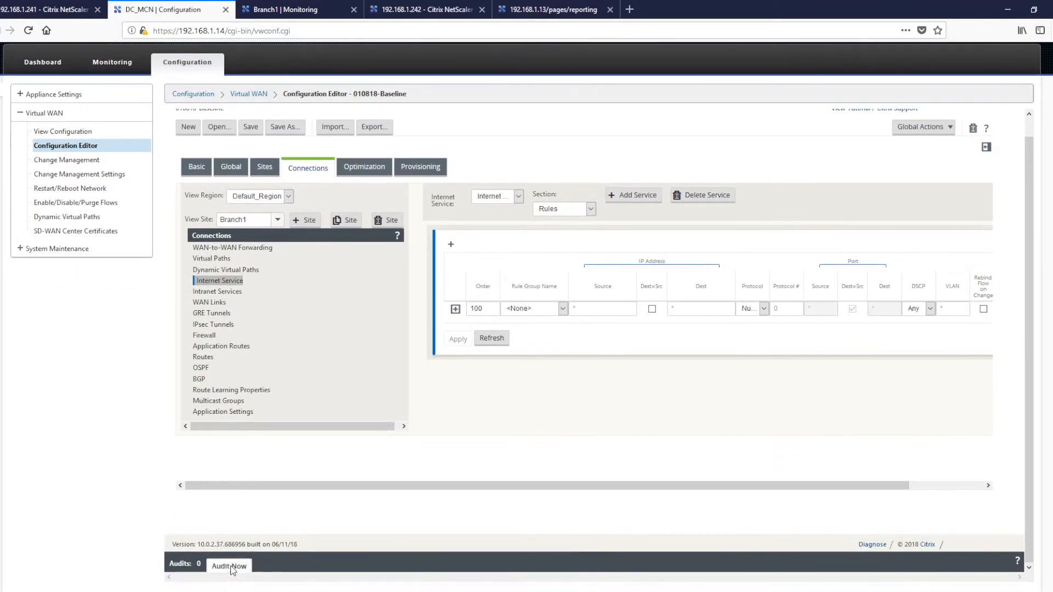
pyautogui.click(229, 565)
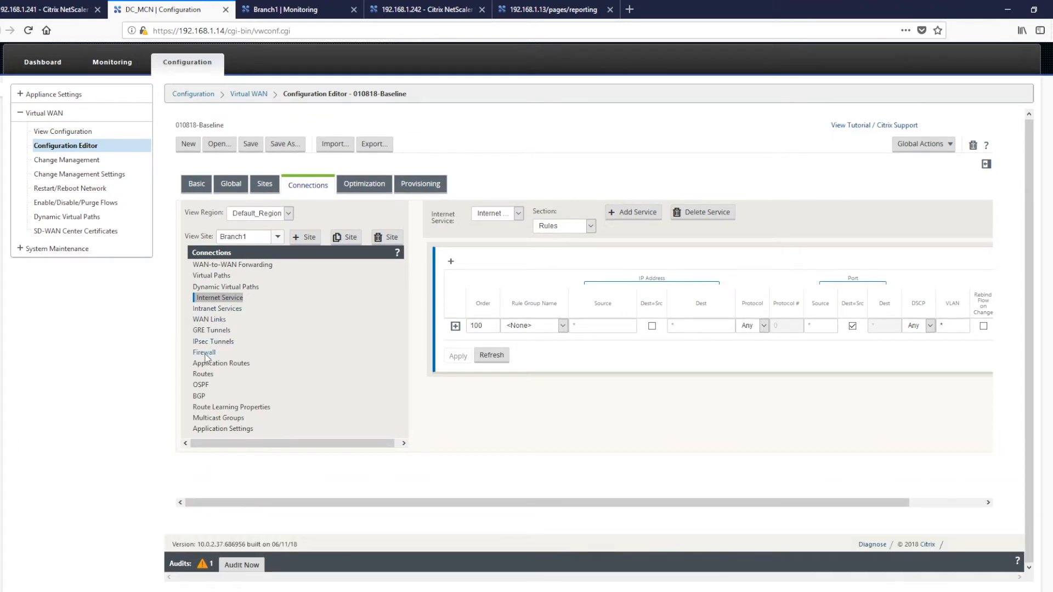
# Step: Set Branch1's firewall Default Connection State Tracking to Track, apply, then show the Global settings
pyautogui.click(204, 352)
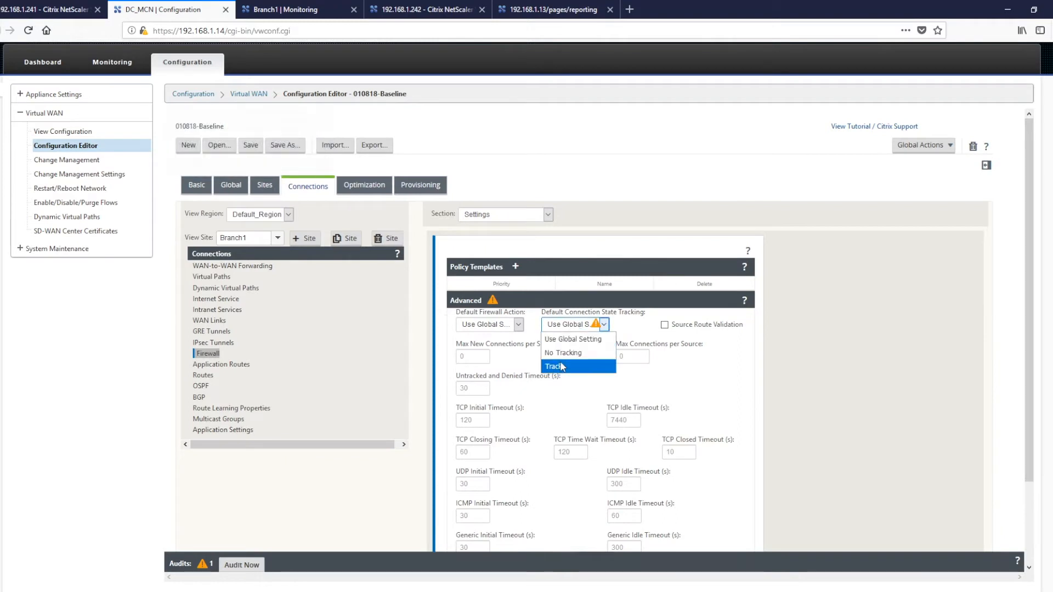
pyautogui.click(554, 367)
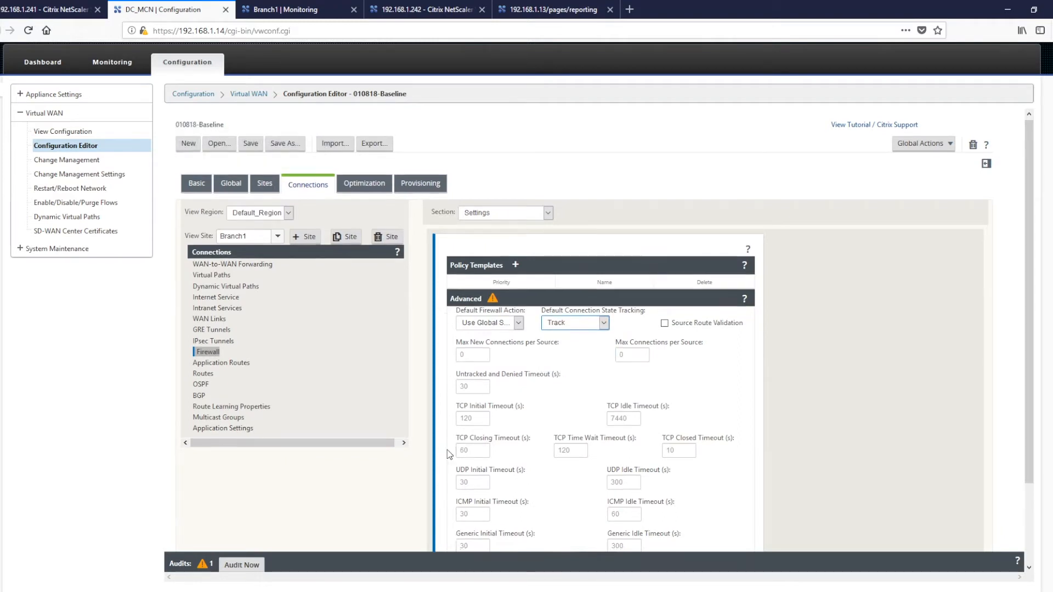
pyautogui.click(465, 298)
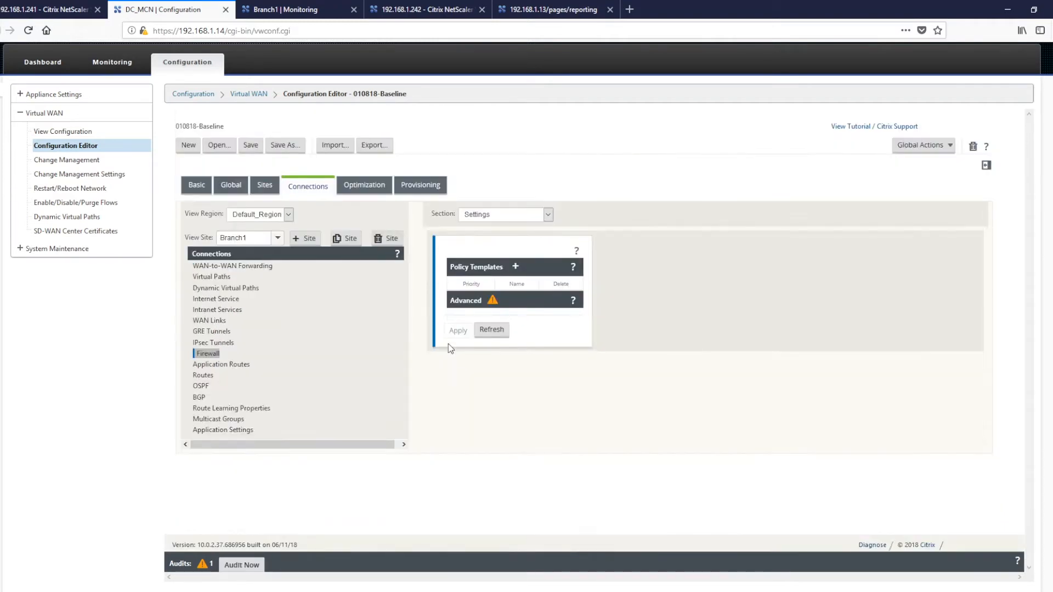
pyautogui.click(230, 184)
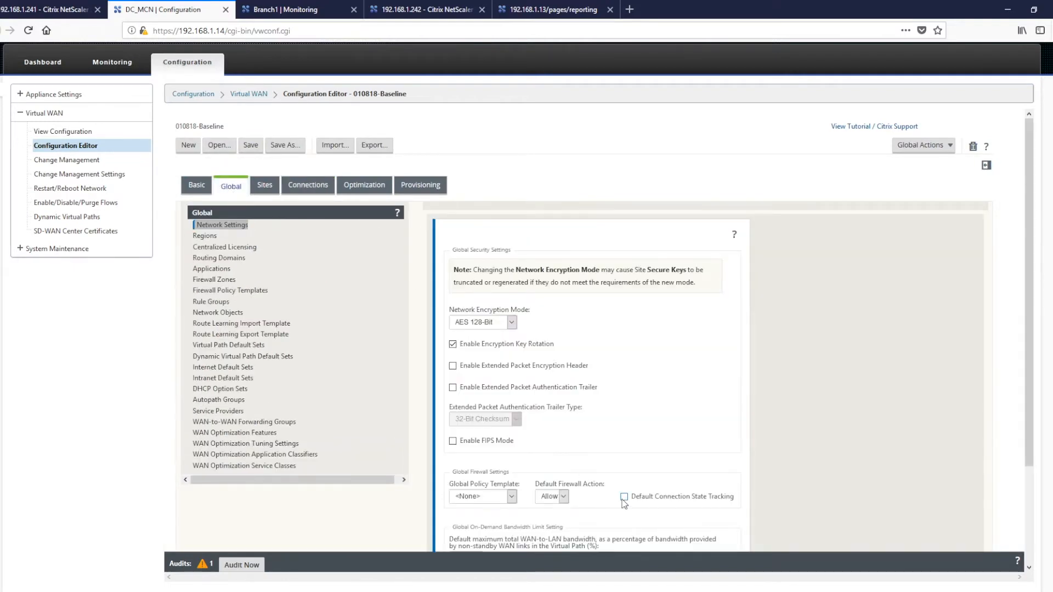
pyautogui.moveTo(622, 500)
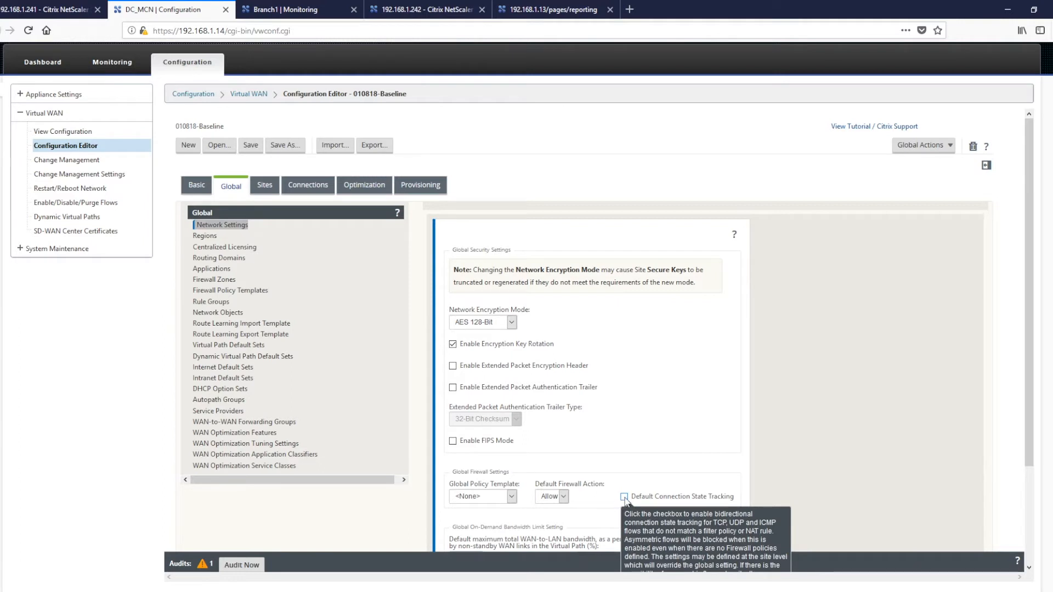
pyautogui.moveTo(625, 502)
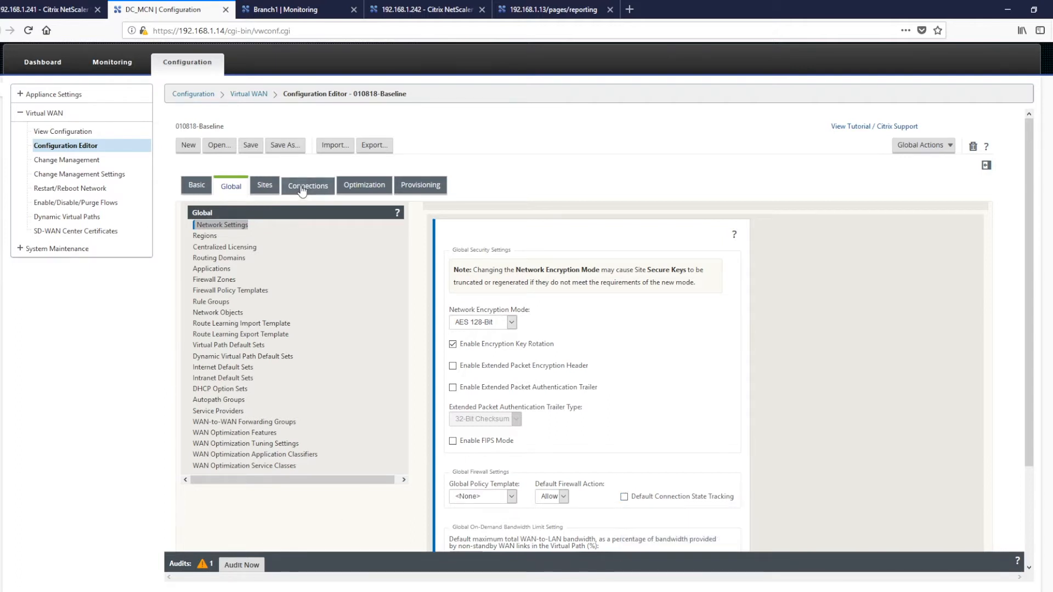
# Step: Return to Connections > Firewall and switch the View Site from DC_MCN to Branch1
pyautogui.click(307, 185)
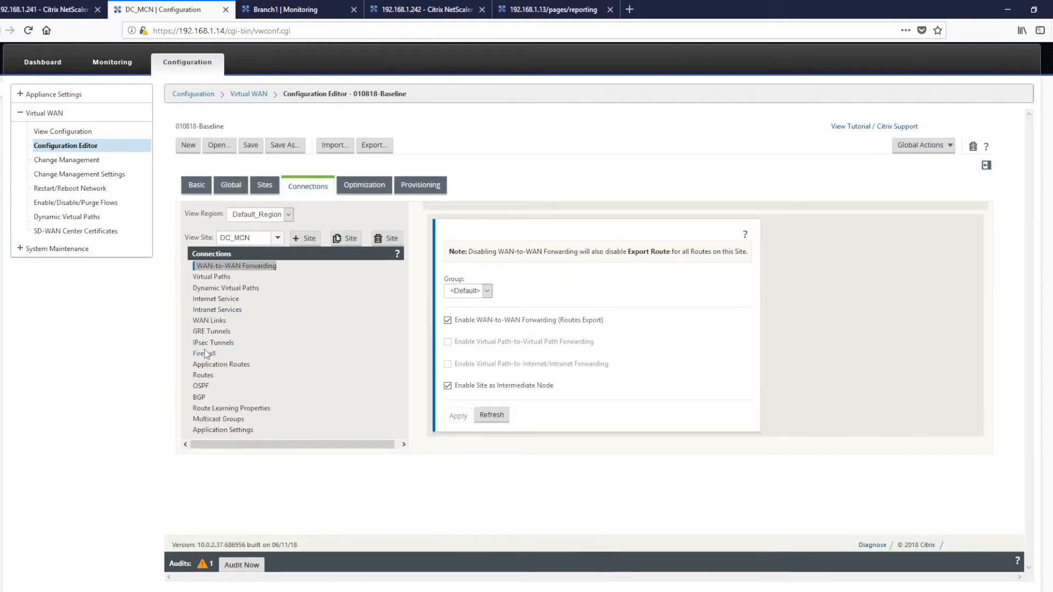
pyautogui.click(208, 353)
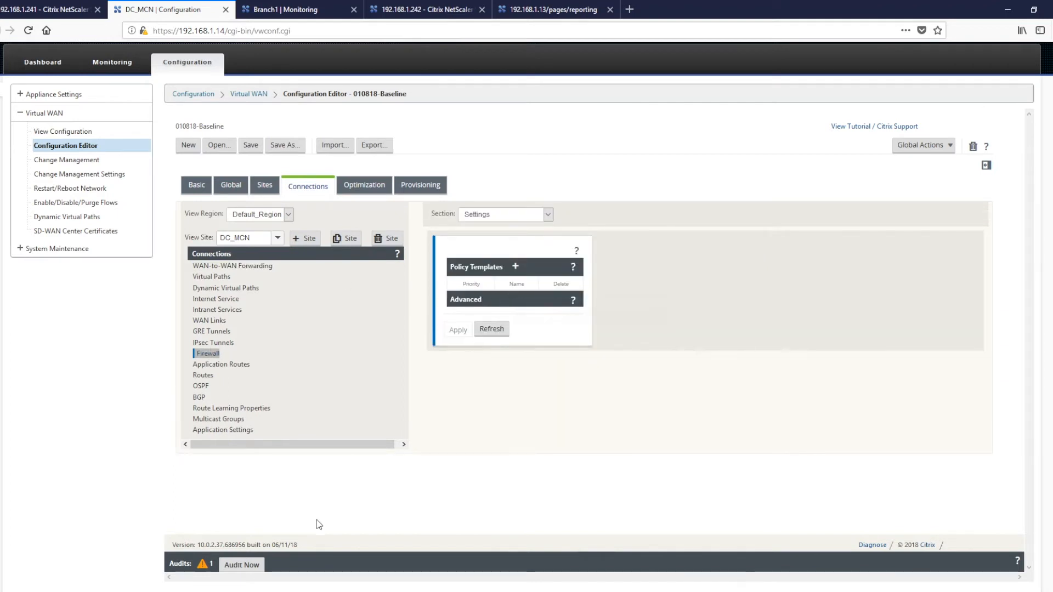
pyautogui.click(277, 238)
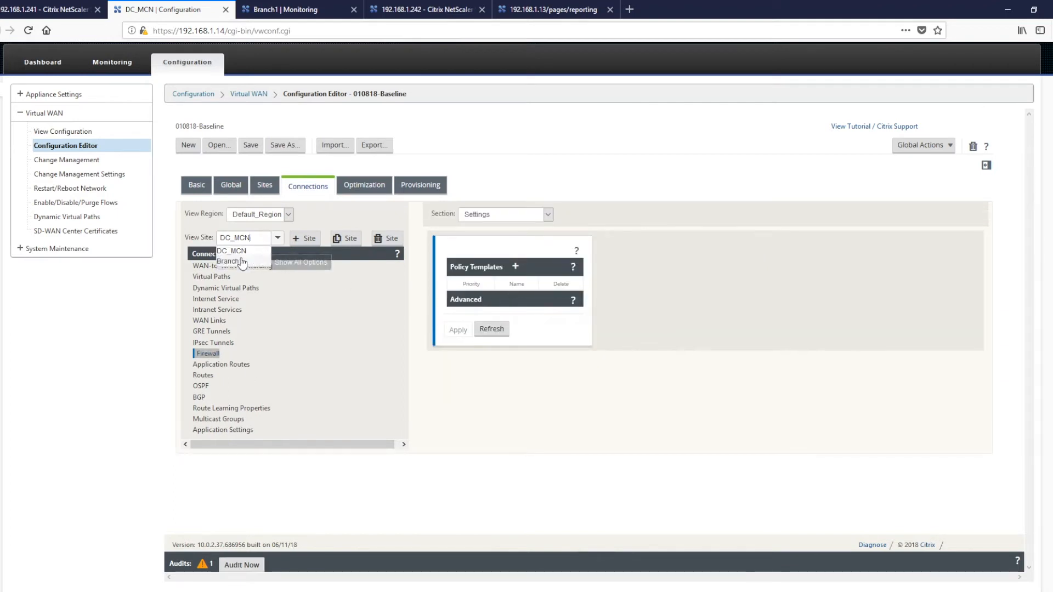
pyautogui.click(233, 261)
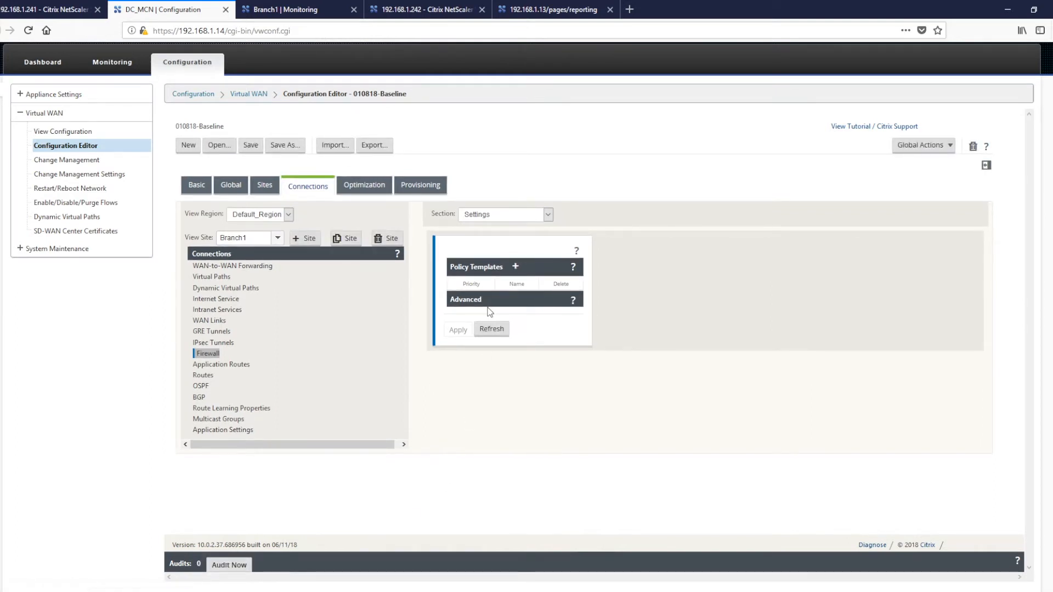
pyautogui.click(503, 214)
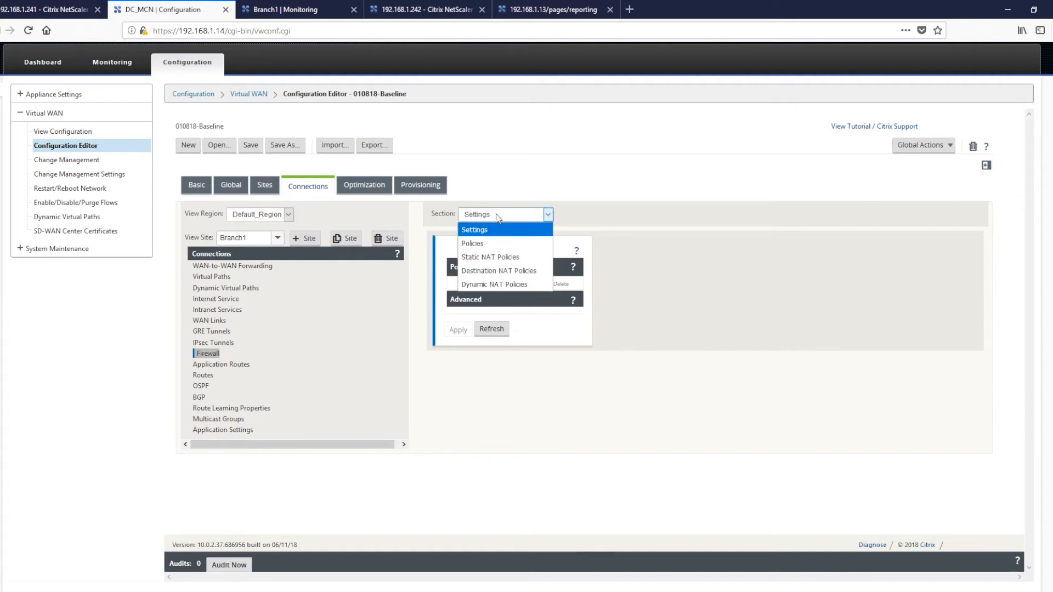
# Step: Show Branch1's Dynamic NAT Policies with the outbound Internet rule to Untrusted_Internet_Zone
pyautogui.click(493, 284)
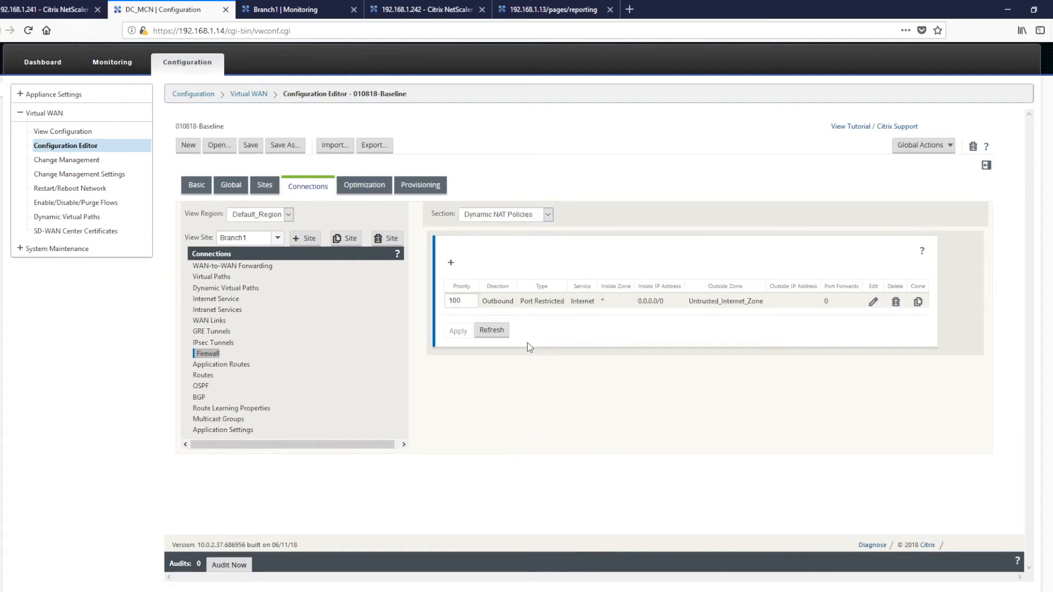
pyautogui.moveTo(510, 313)
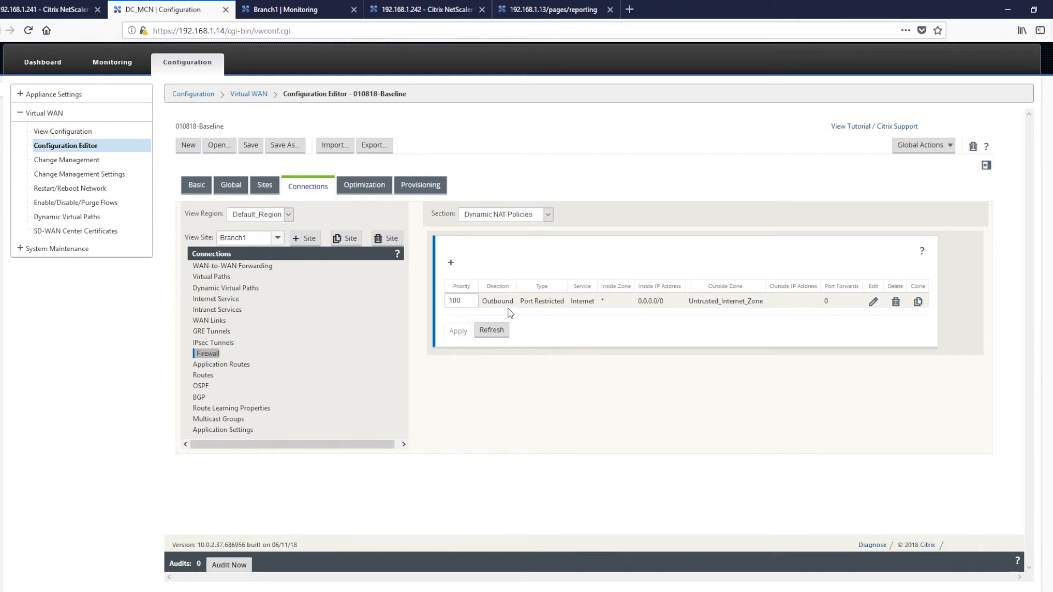
pyautogui.moveTo(555, 316)
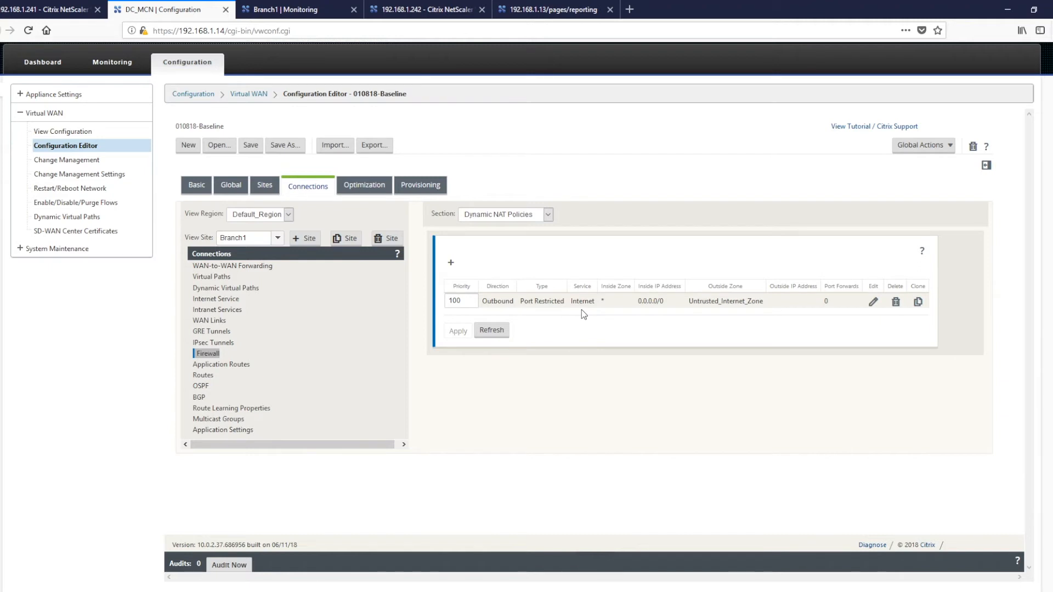
pyautogui.moveTo(607, 315)
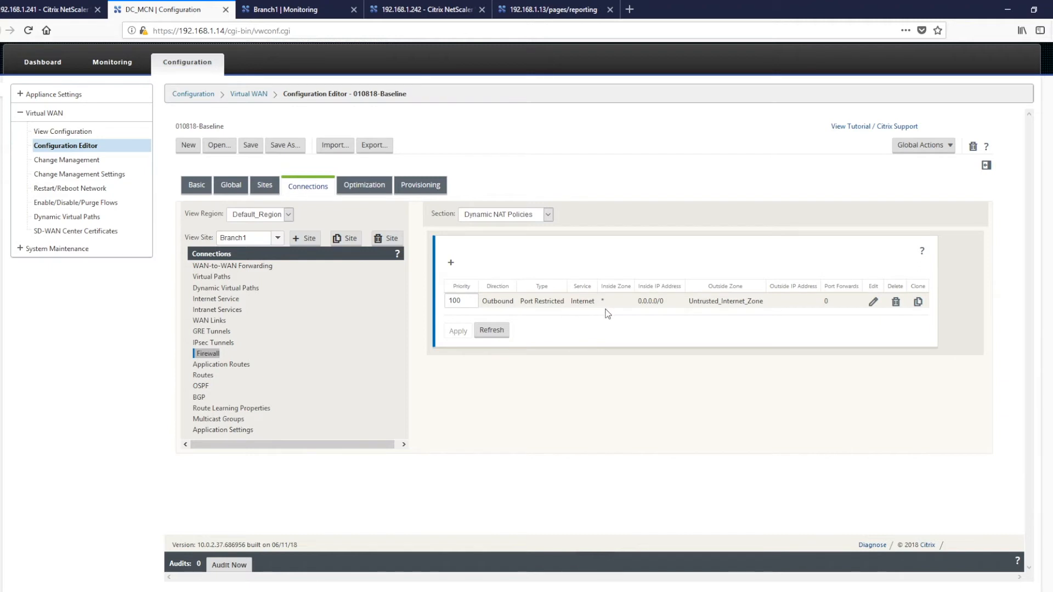
pyautogui.moveTo(659, 314)
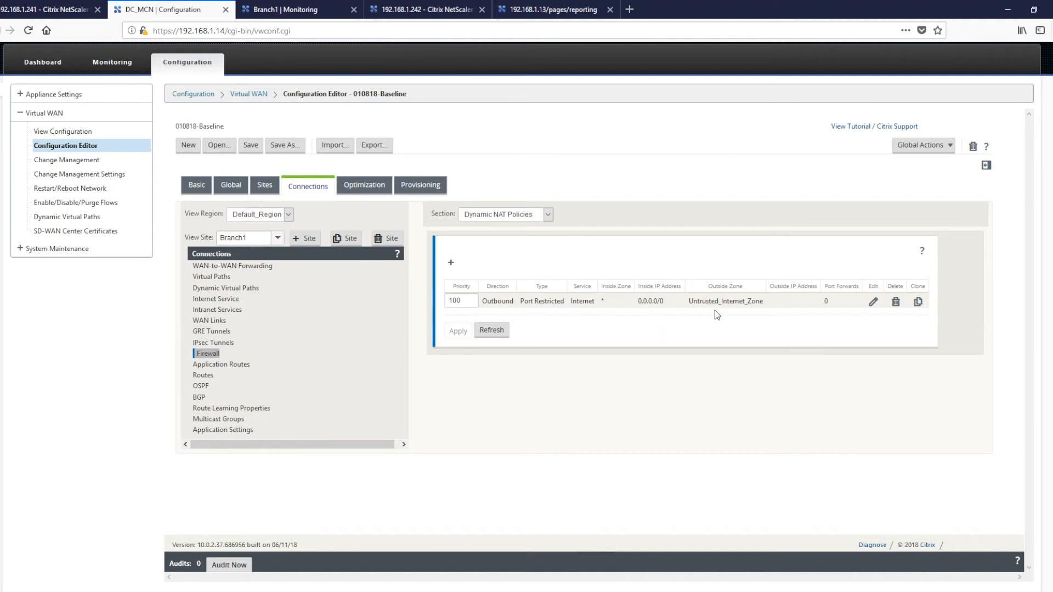
pyautogui.moveTo(366, 349)
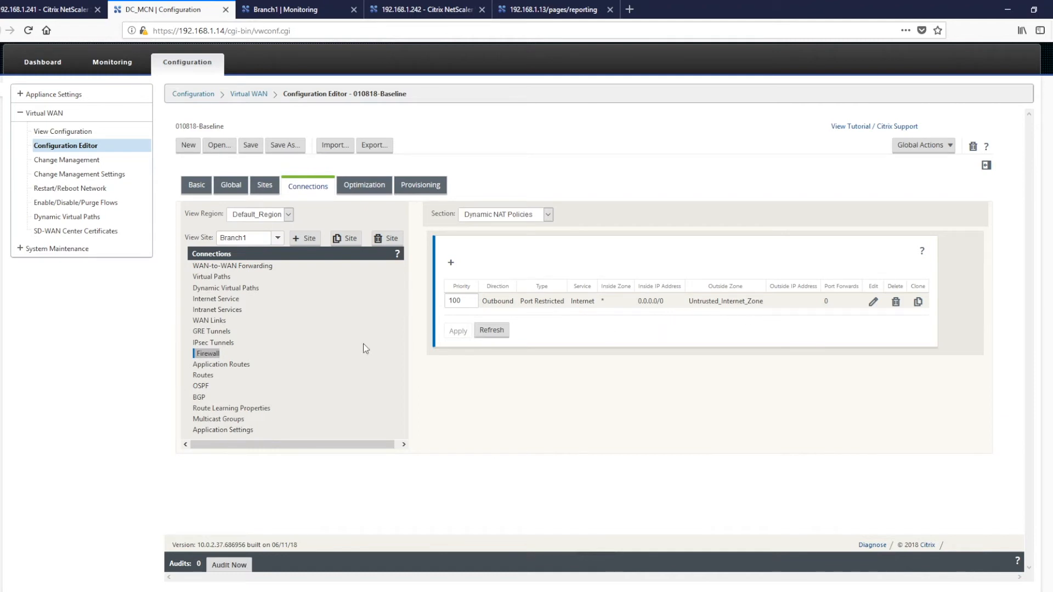
# Step: Show Branch1's Routes table with the 0.0.0.0/0 Internet route at cost 12
pyautogui.click(204, 375)
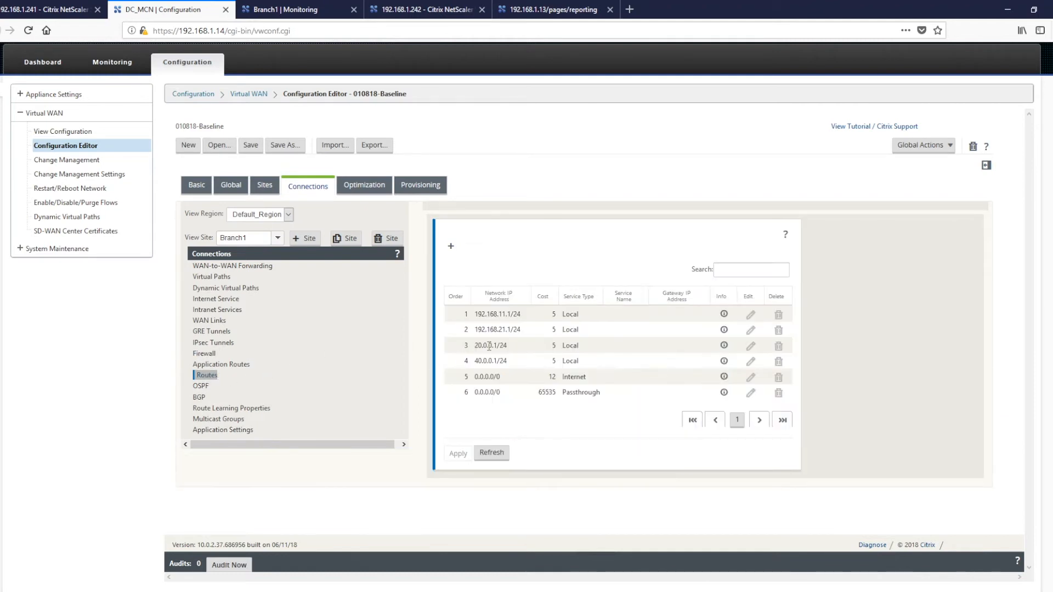
pyautogui.moveTo(623, 384)
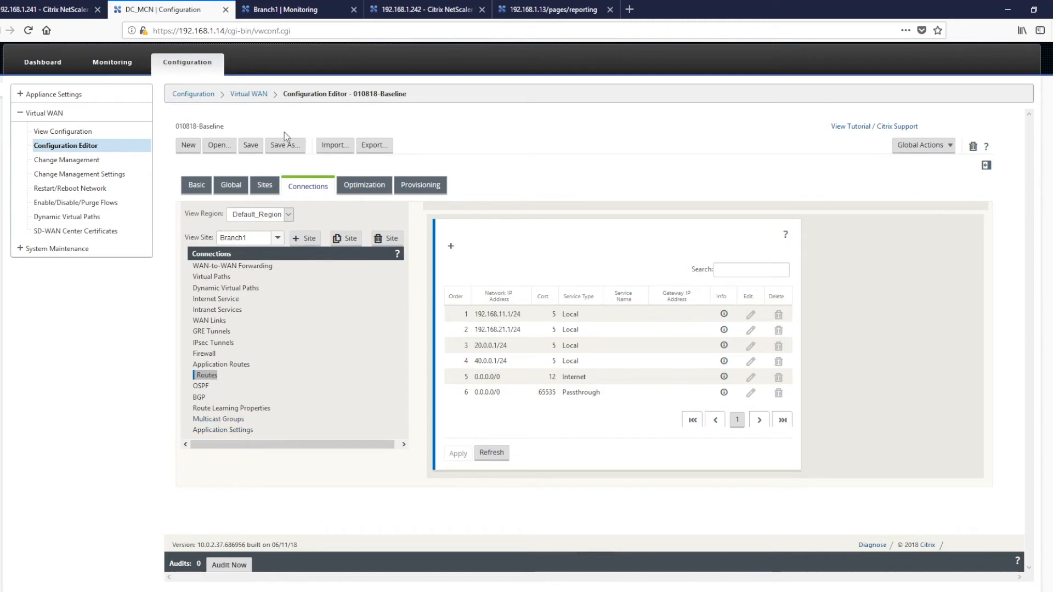
# Step: Save the configuration to the workspace under the new package name 010818-LIB
pyautogui.click(284, 145)
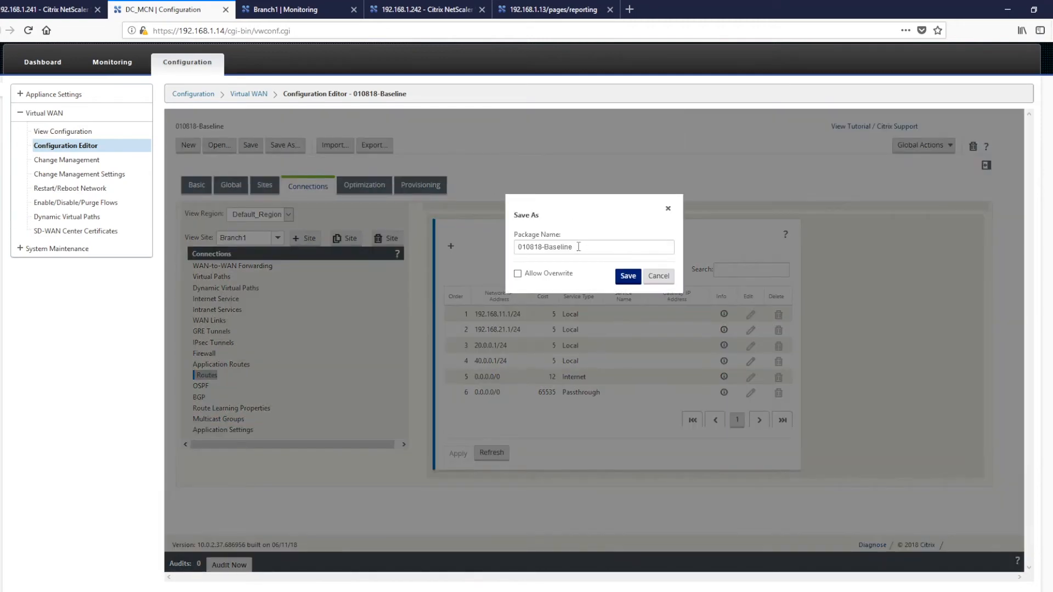
pyautogui.press('Backspace')
pyautogui.write('LI')
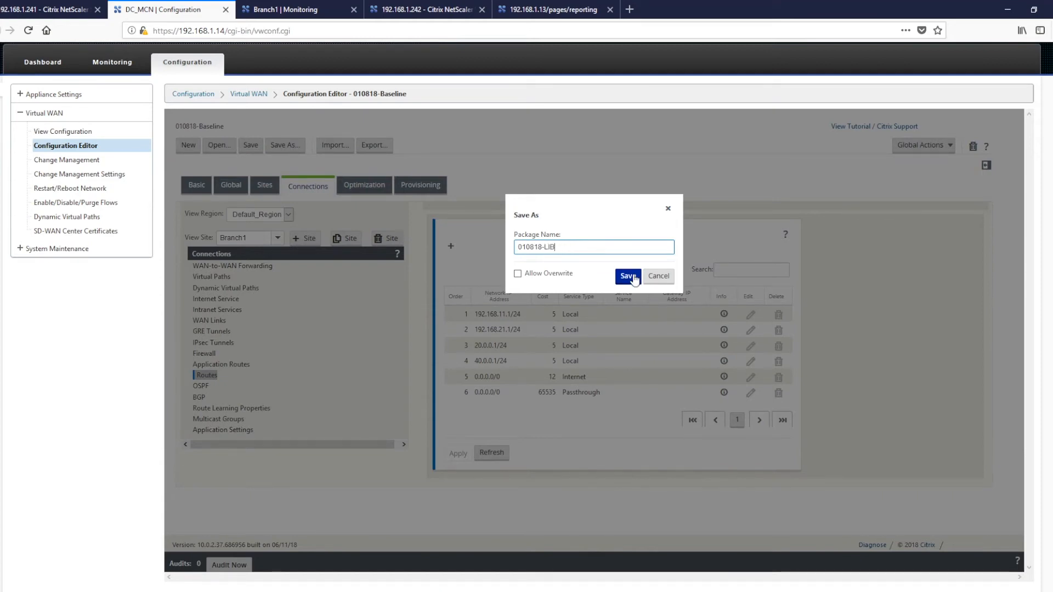
pyautogui.click(626, 277)
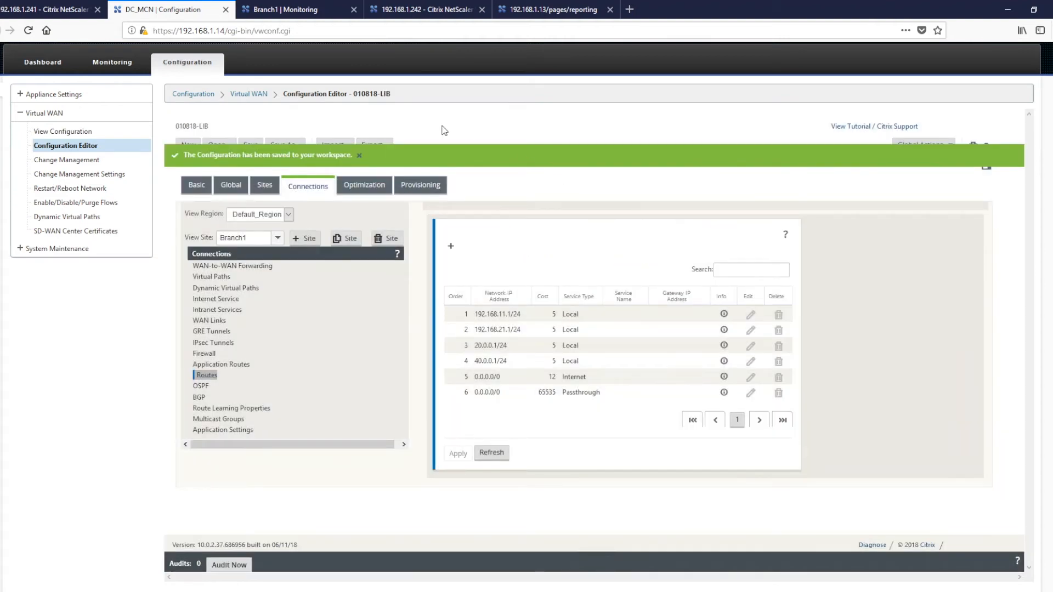
pyautogui.moveTo(373, 146)
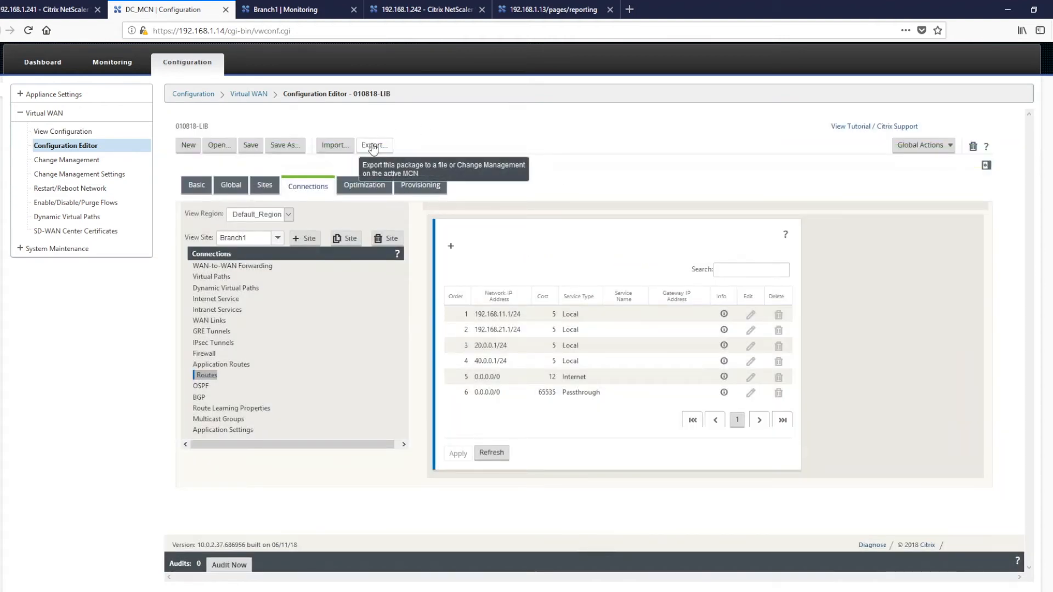
pyautogui.moveTo(468, 261)
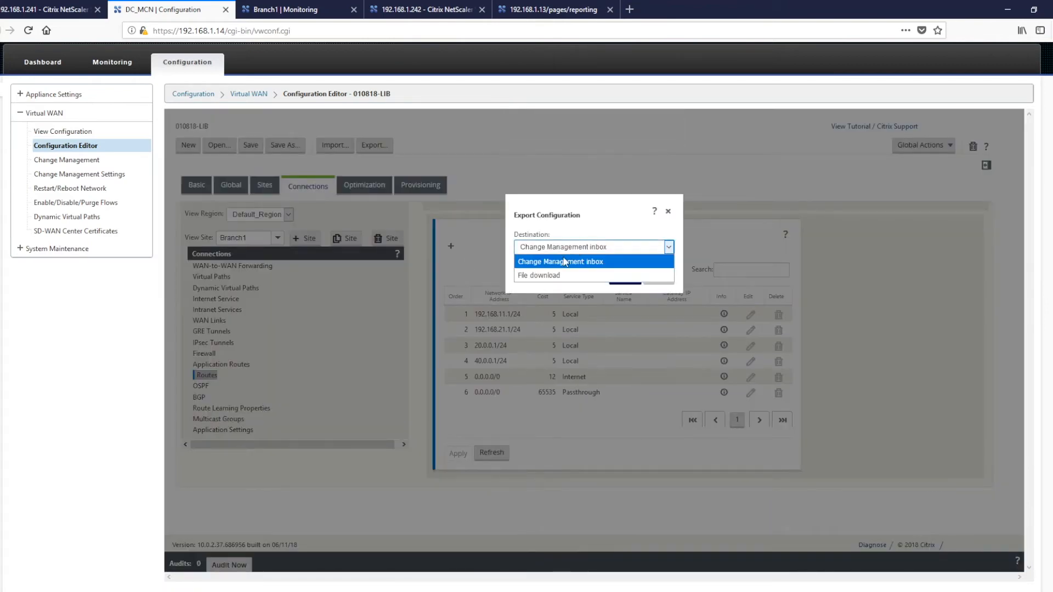
# Step: Export 010818-LIB to the Change Management inbox and go to Change Management
pyautogui.click(667, 212)
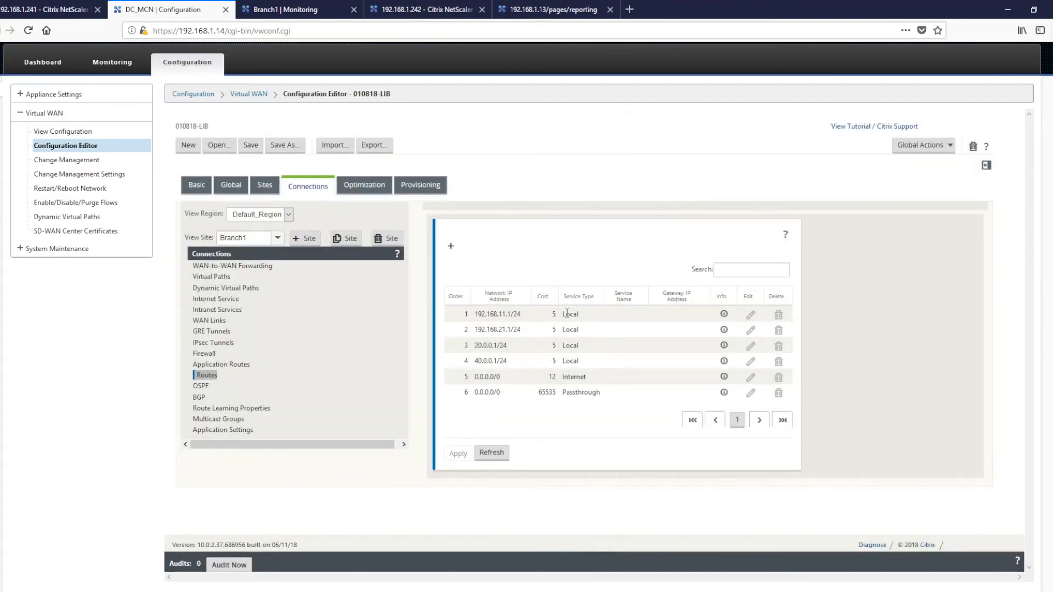
pyautogui.click(374, 145)
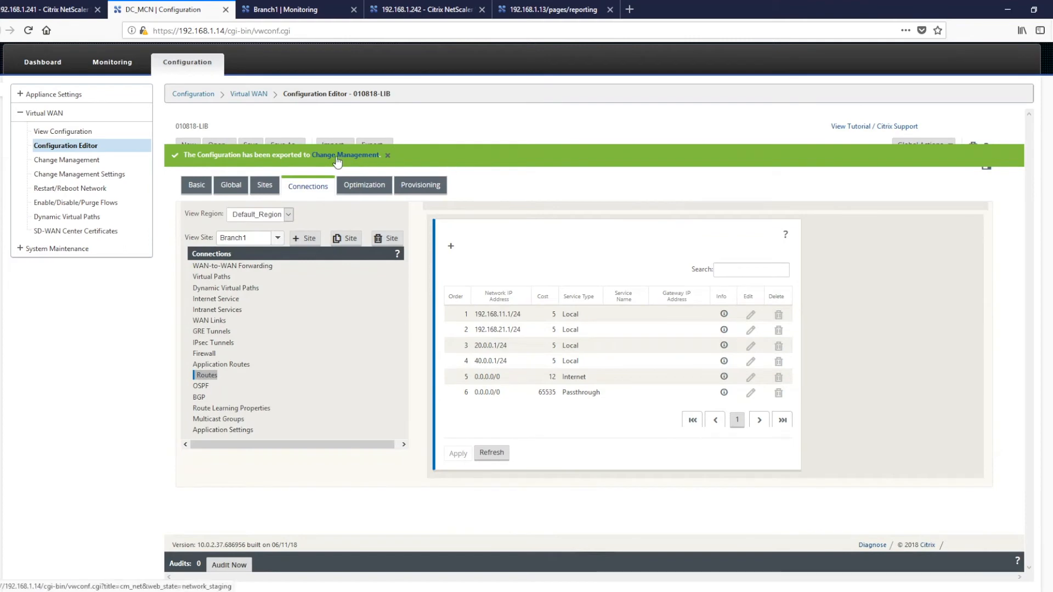
pyautogui.moveTo(67, 160)
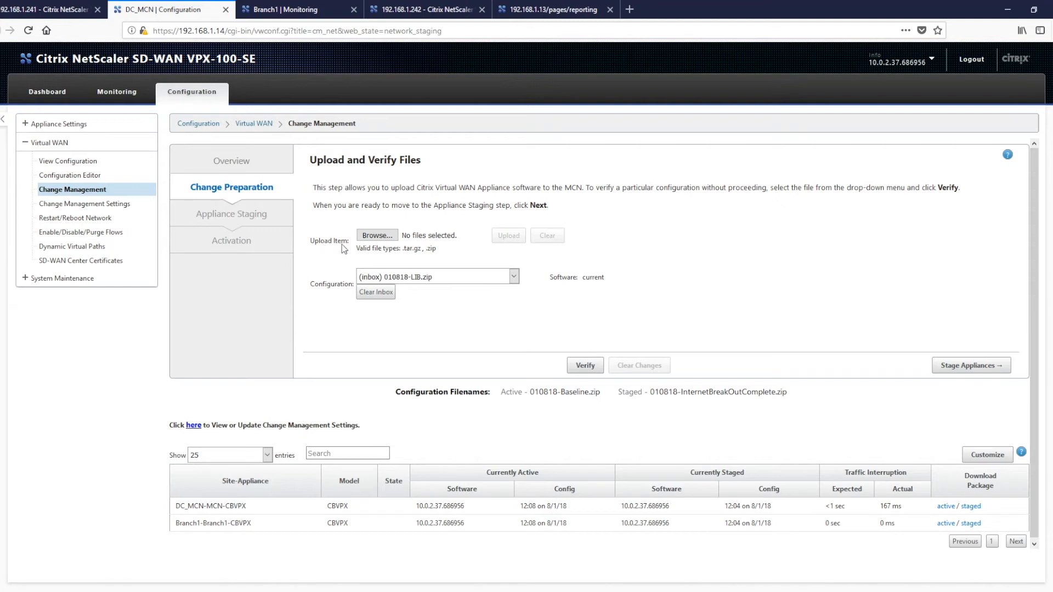
pyautogui.moveTo(361, 263)
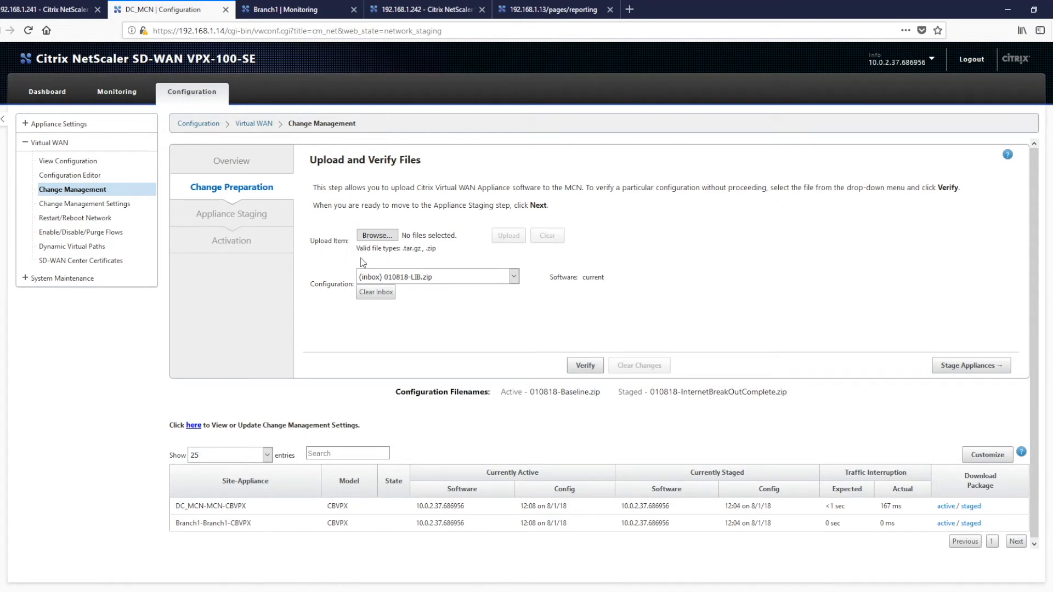
pyautogui.moveTo(334, 300)
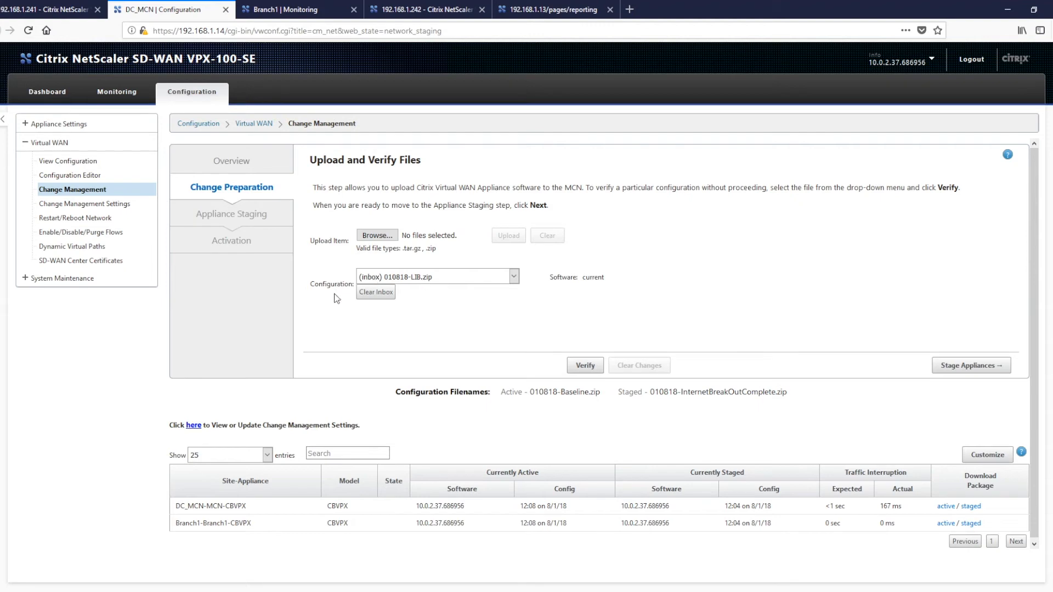
pyautogui.moveTo(430, 285)
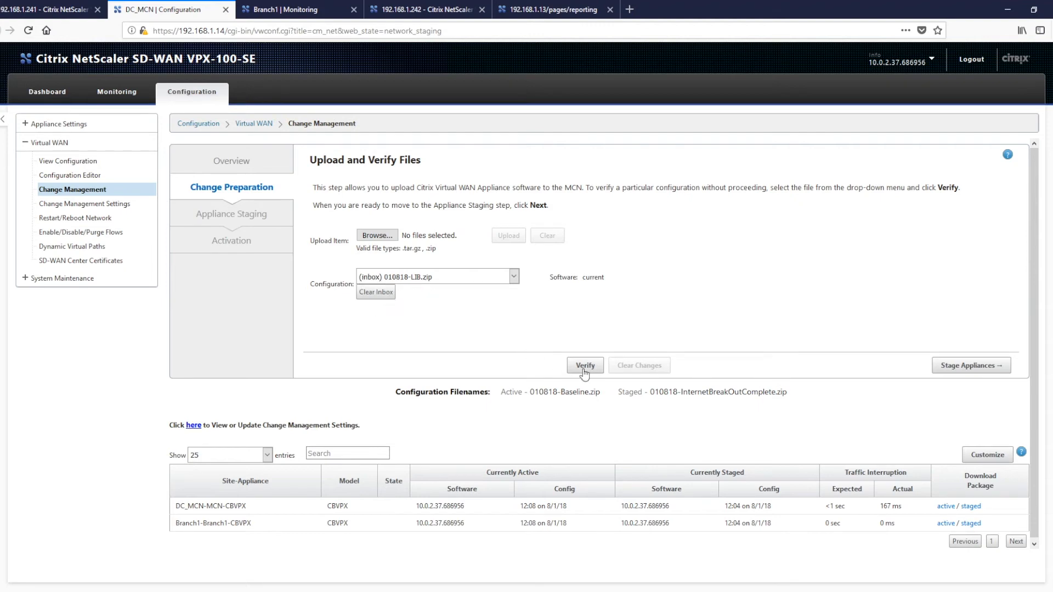
# Step: Verify (inbox) 010818-LIB.zip in Change Preparation and proceed to Stage Appliances
pyautogui.click(584, 365)
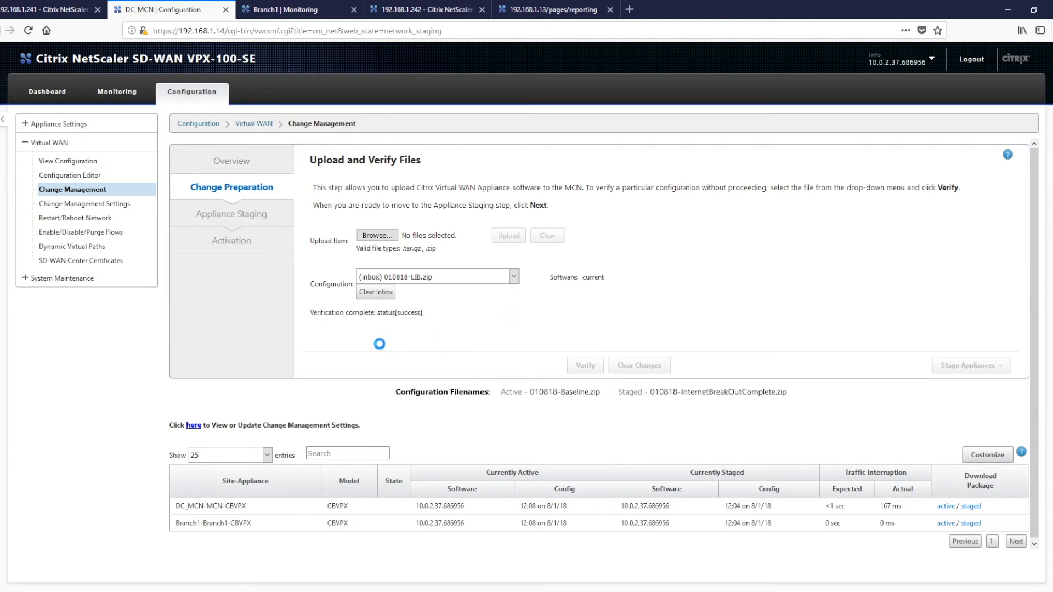
pyautogui.click(582, 364)
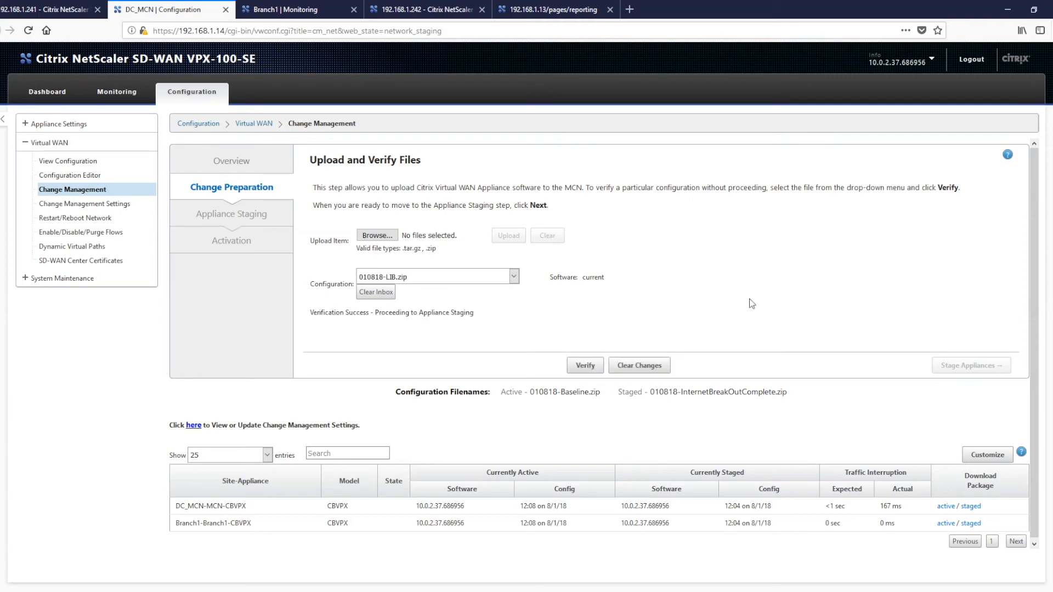
pyautogui.click(969, 365)
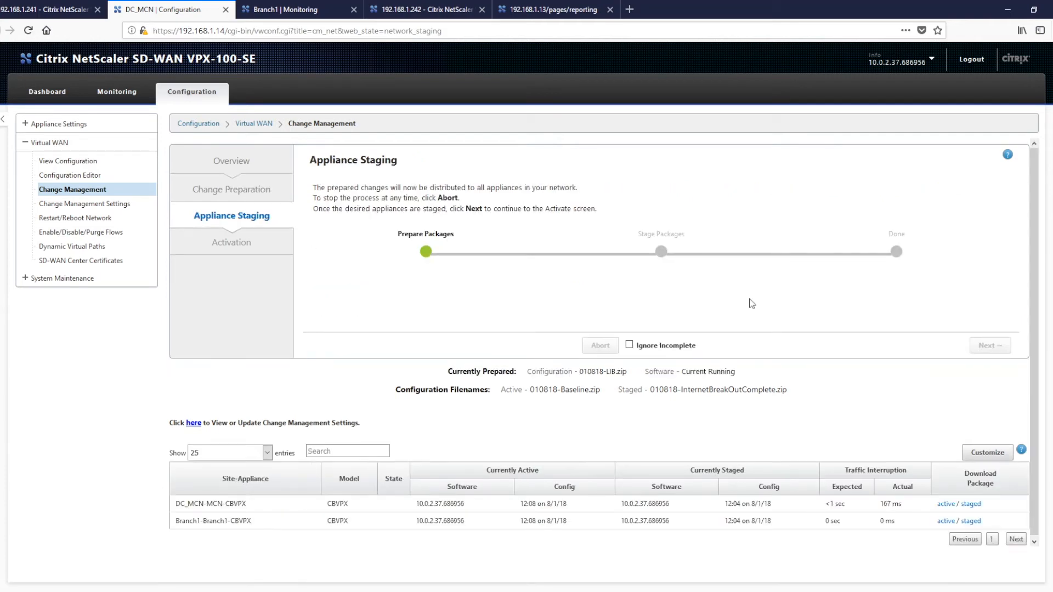
pyautogui.moveTo(467, 306)
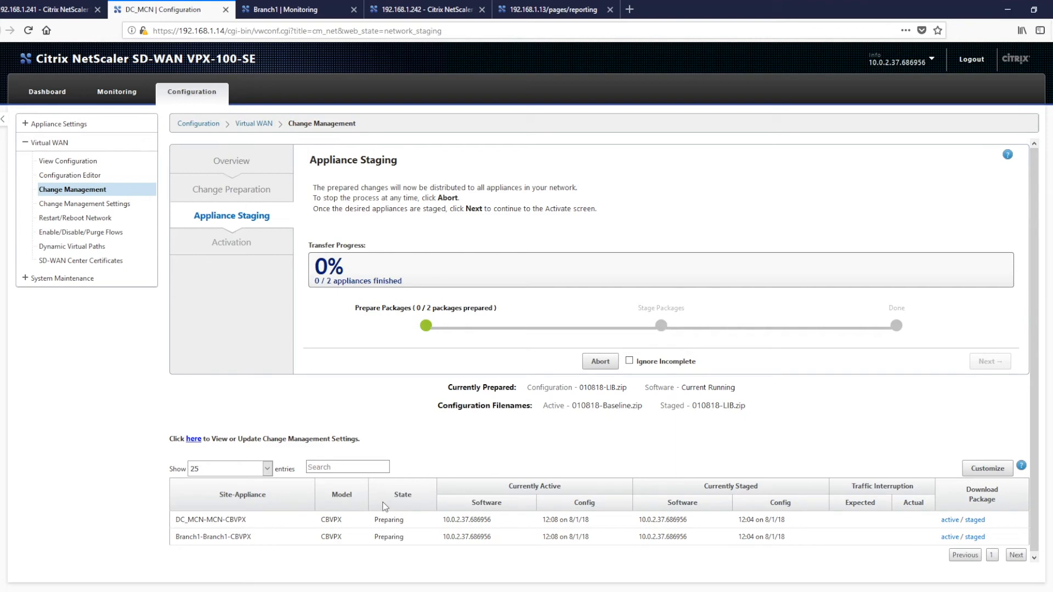
pyautogui.moveTo(385, 519)
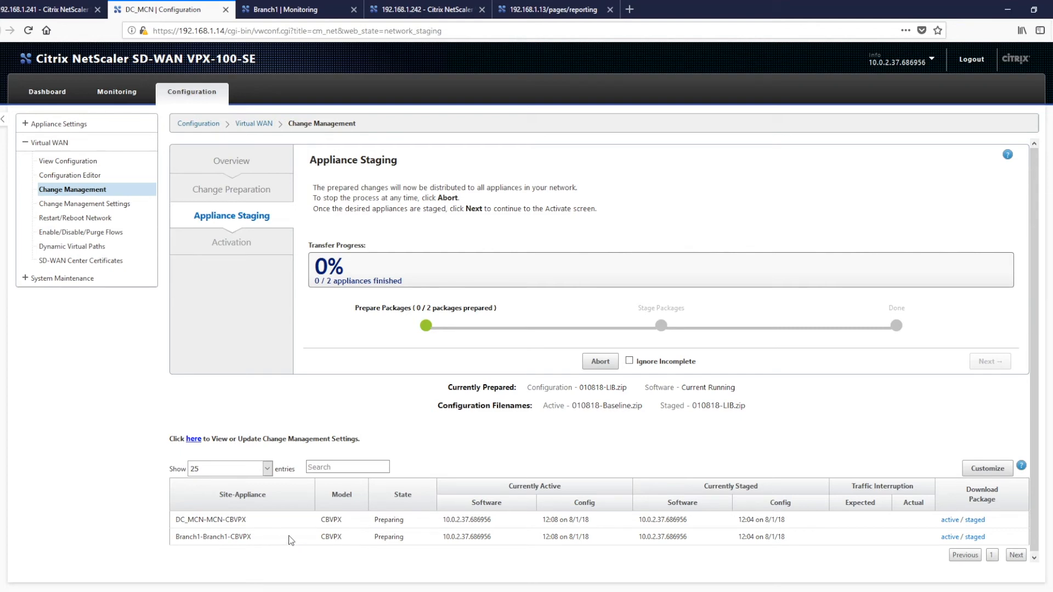
pyautogui.moveTo(470, 519)
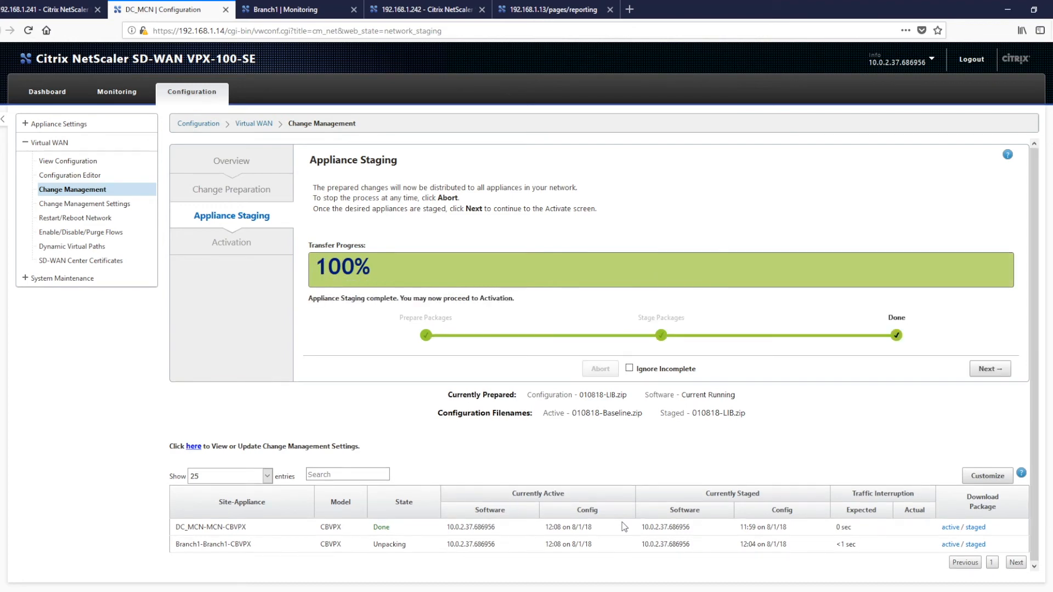
pyautogui.moveTo(989, 369)
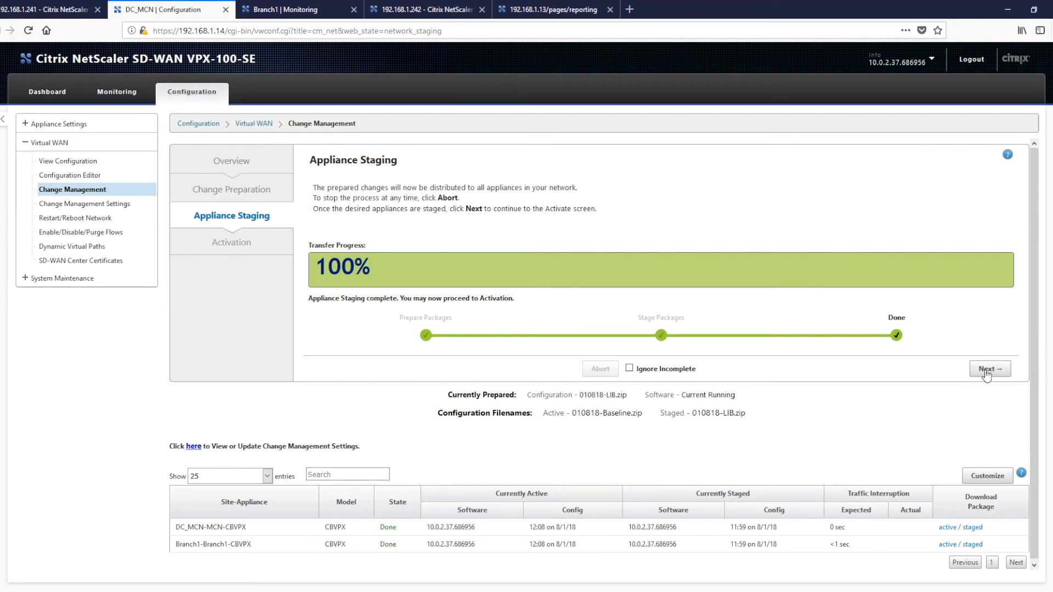
# Step: Continue past completed appliance staging of 010818-LIB to the Activation step
pyautogui.click(988, 369)
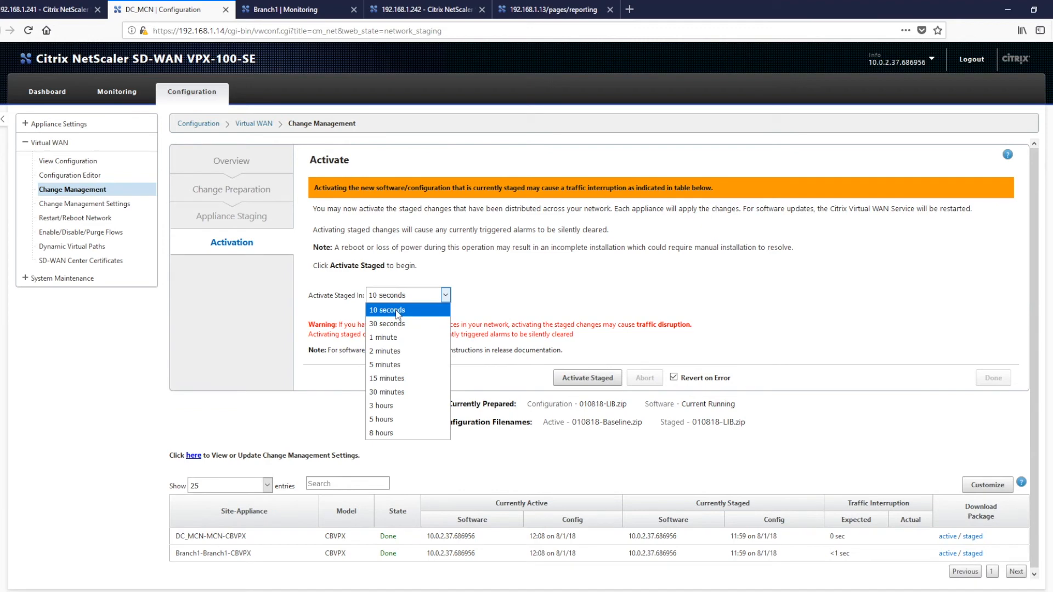
pyautogui.moveTo(399, 313)
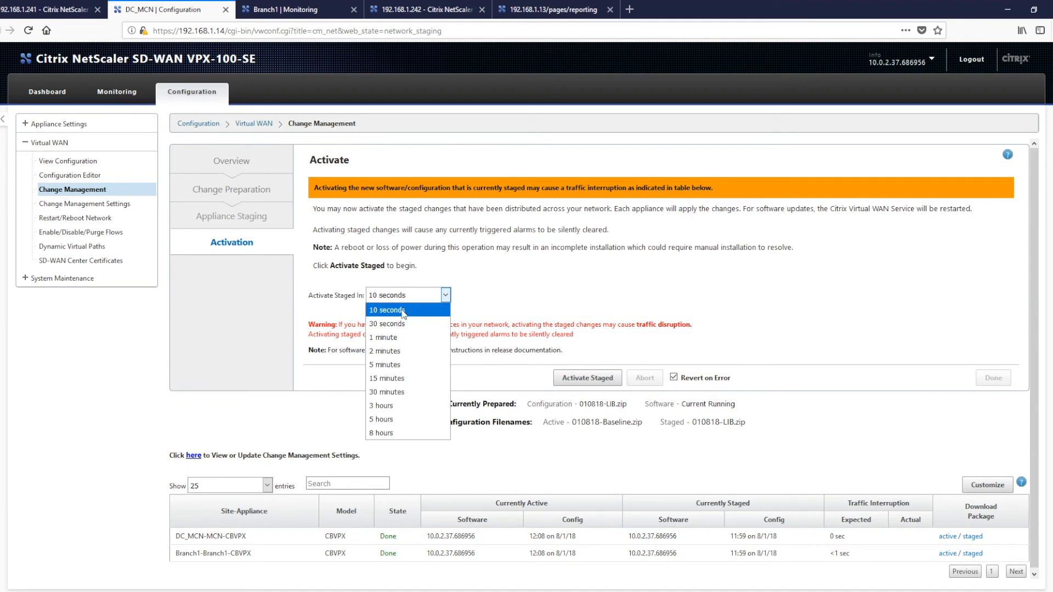
pyautogui.moveTo(387, 324)
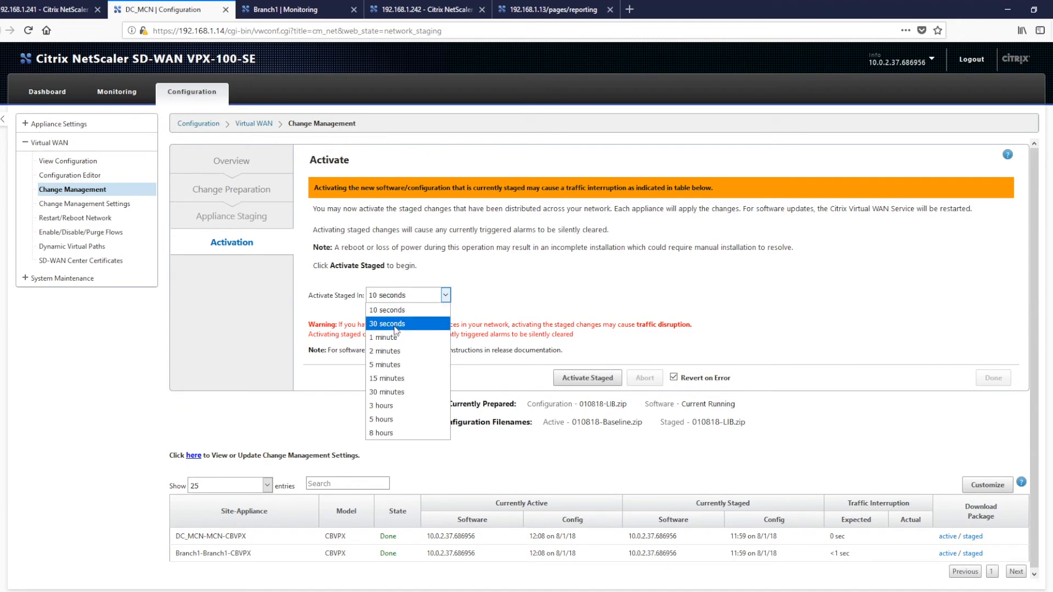
pyautogui.moveTo(381, 432)
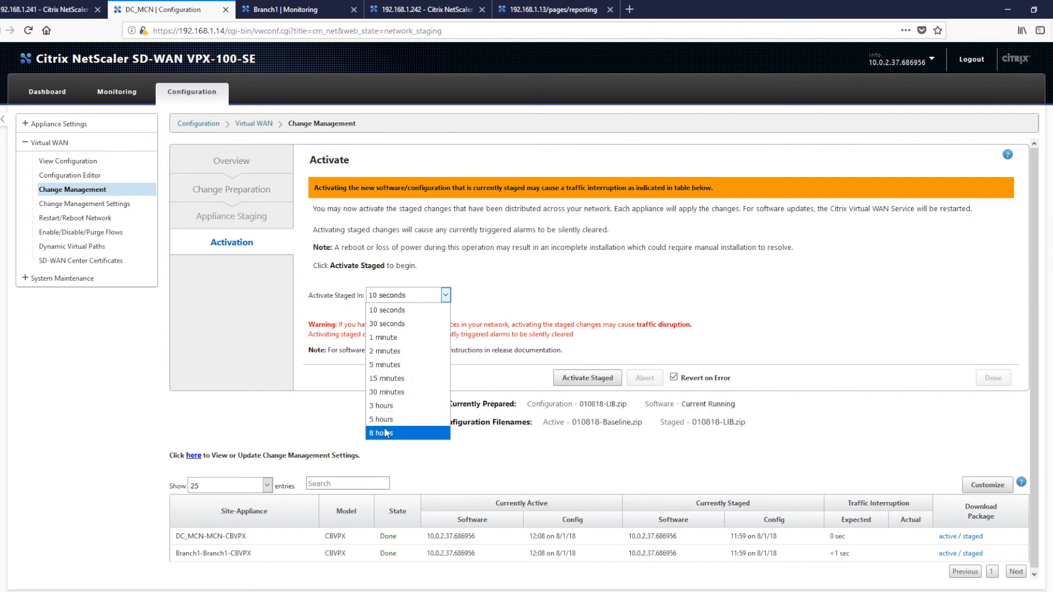
pyautogui.moveTo(531, 309)
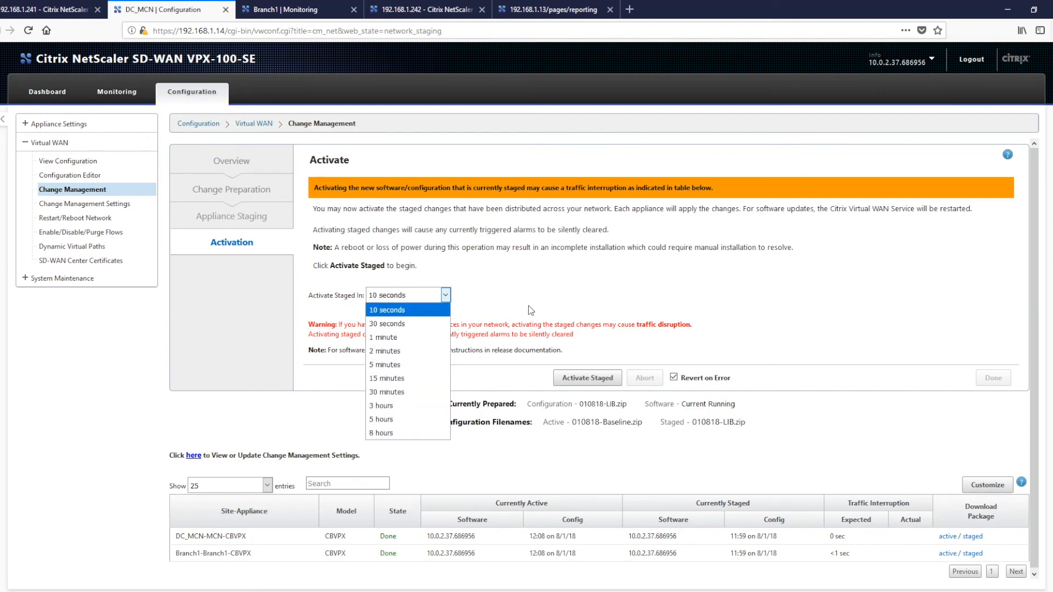
# Step: Keep Activate Staged In at 10 seconds and activate the staged 010818-LIB configuration
pyautogui.click(403, 309)
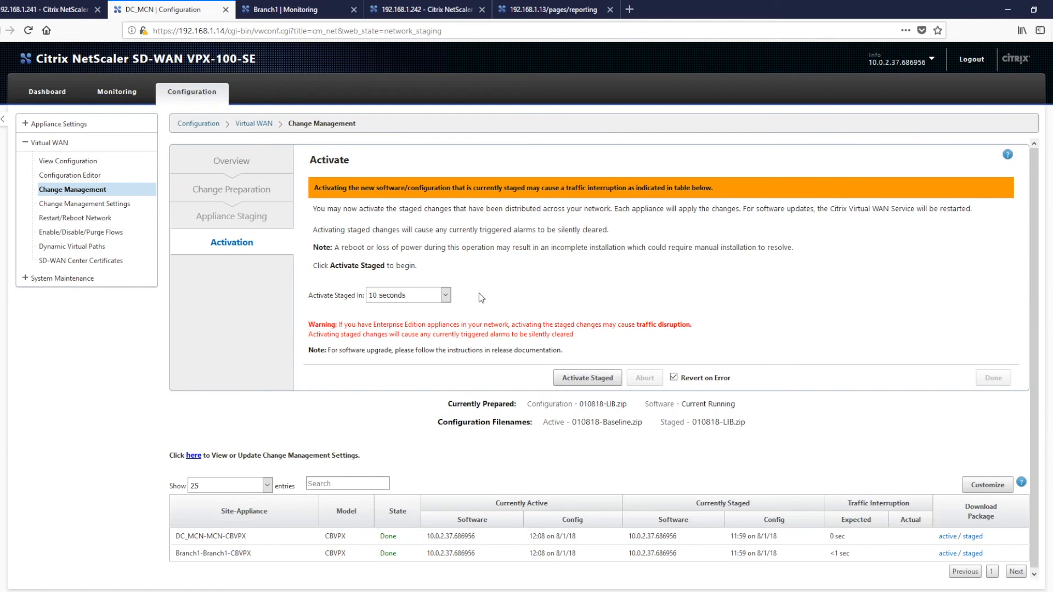
pyautogui.moveTo(576, 380)
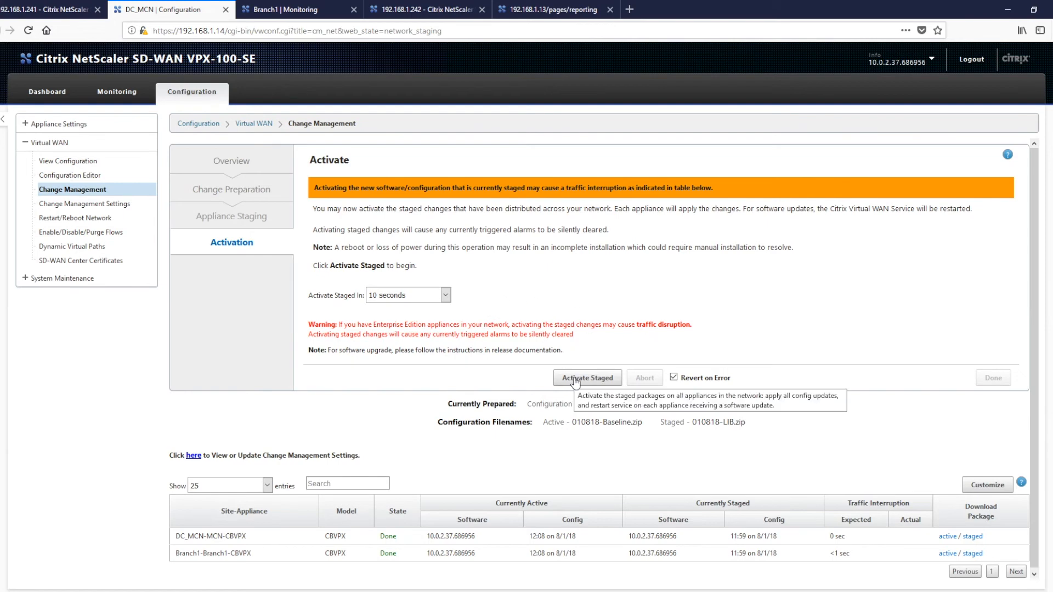
pyautogui.click(585, 377)
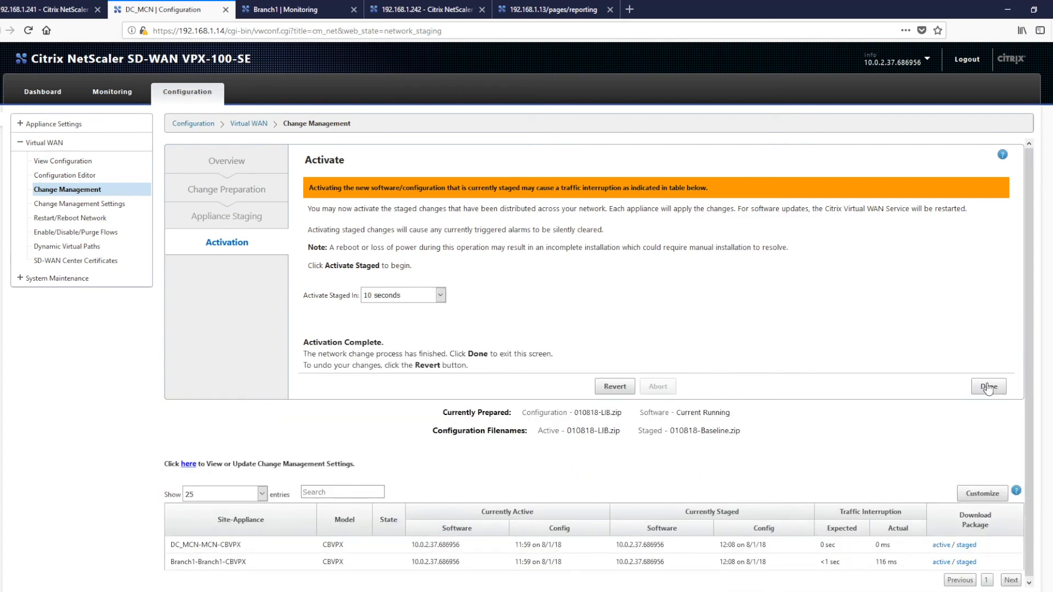
# Step: Finish Change Management after activation completes and return to the dashboard
pyautogui.click(987, 386)
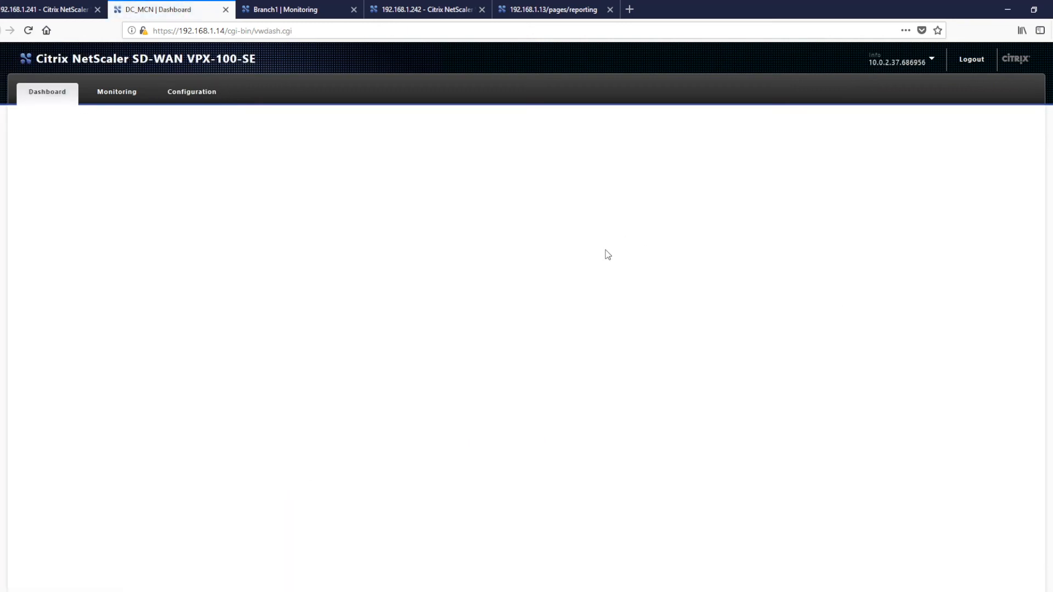
# Step: Show the DC_MCN Monitoring statistics, then bring up the branch client's remote desktop
pyautogui.click(117, 91)
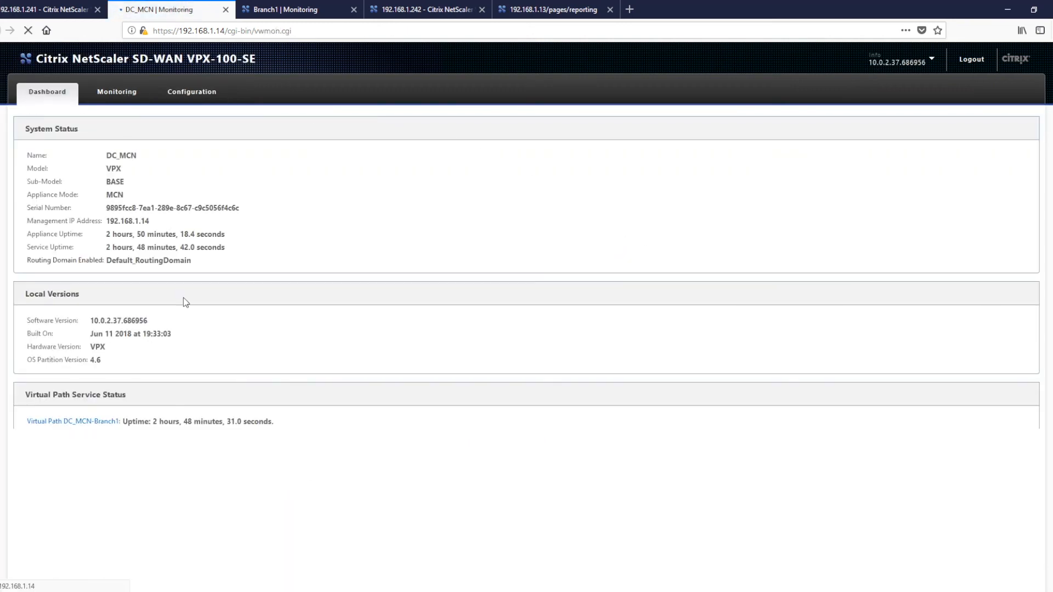
pyautogui.click(116, 92)
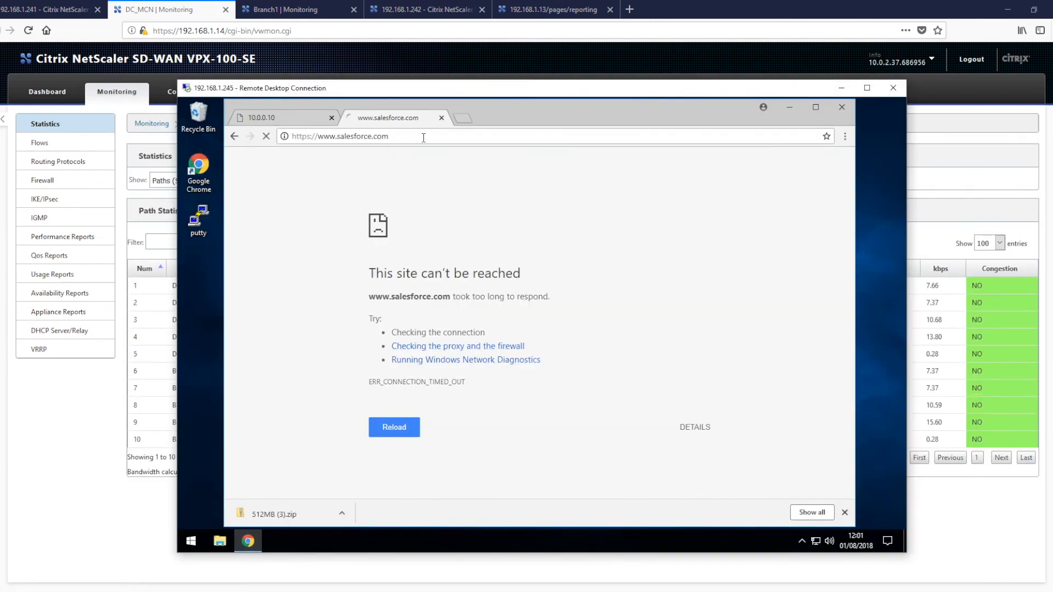
pyautogui.click(394, 426)
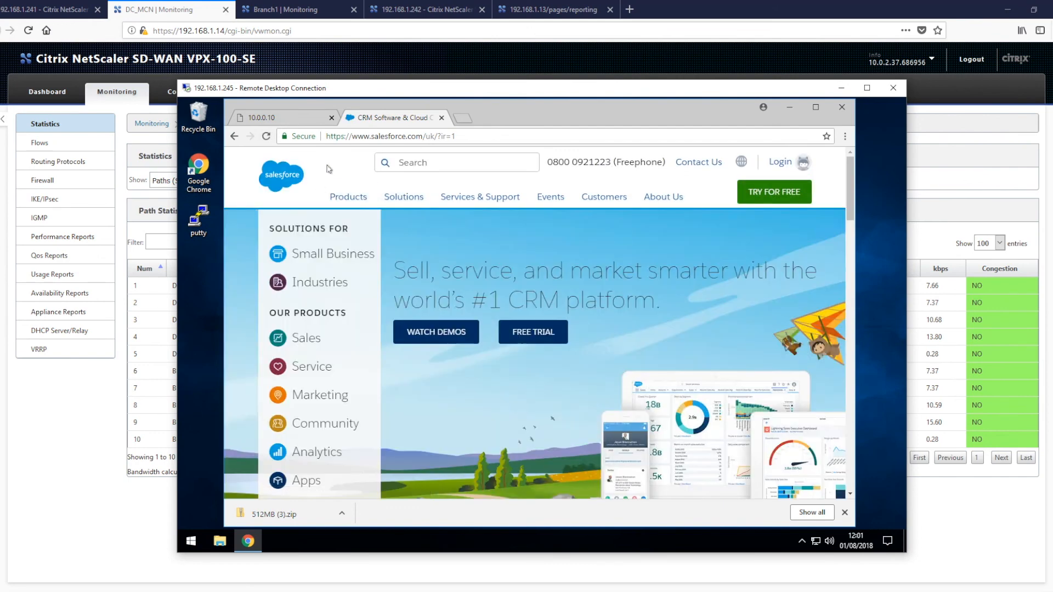
pyautogui.moveTo(393, 143)
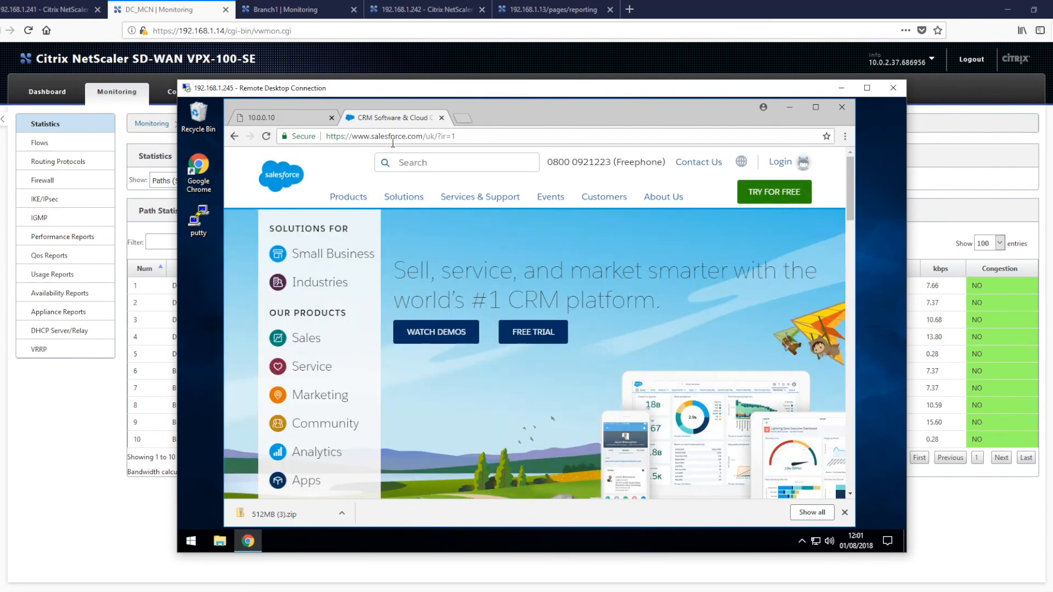
pyautogui.click(457, 117)
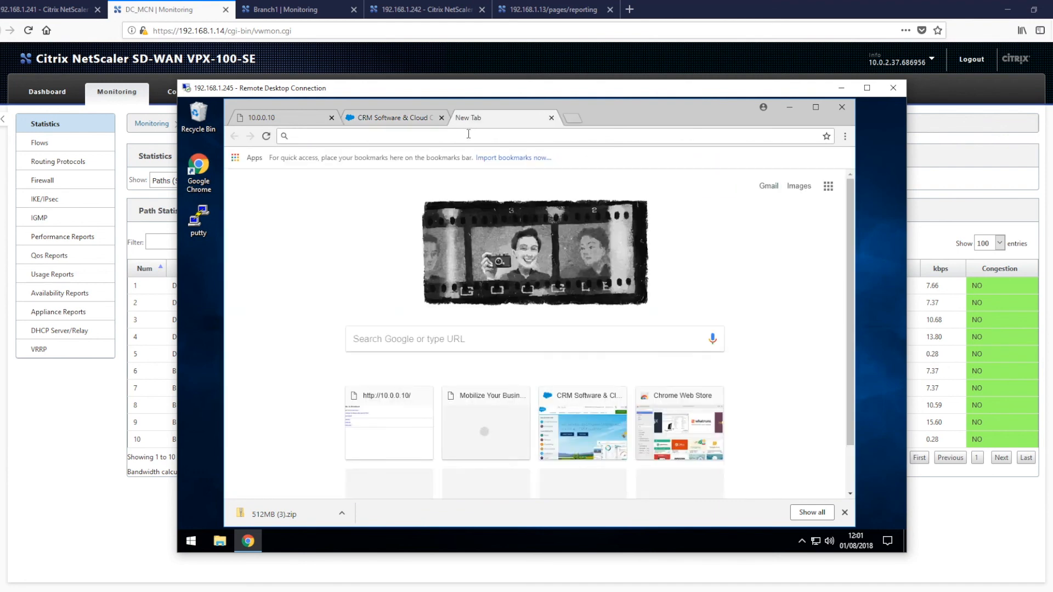
pyautogui.write('www.wo')
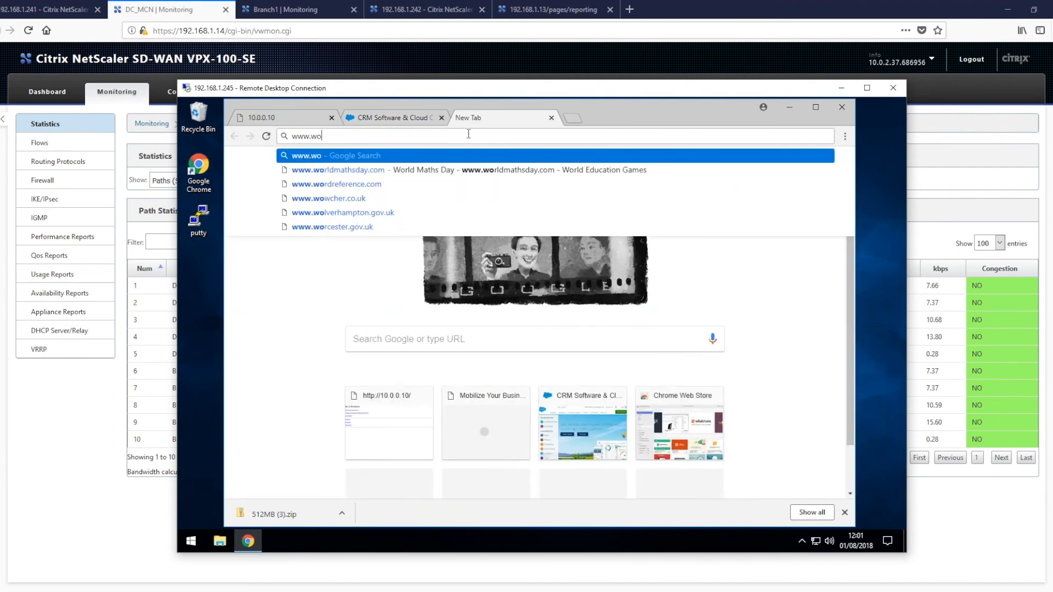
pyautogui.write('rkday.')
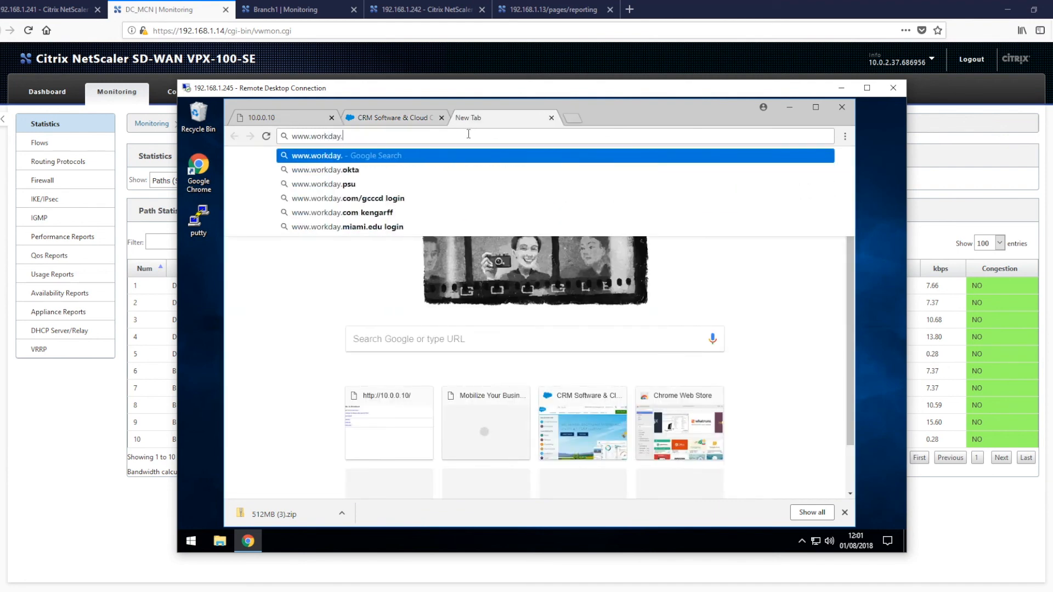
pyautogui.press('Return')
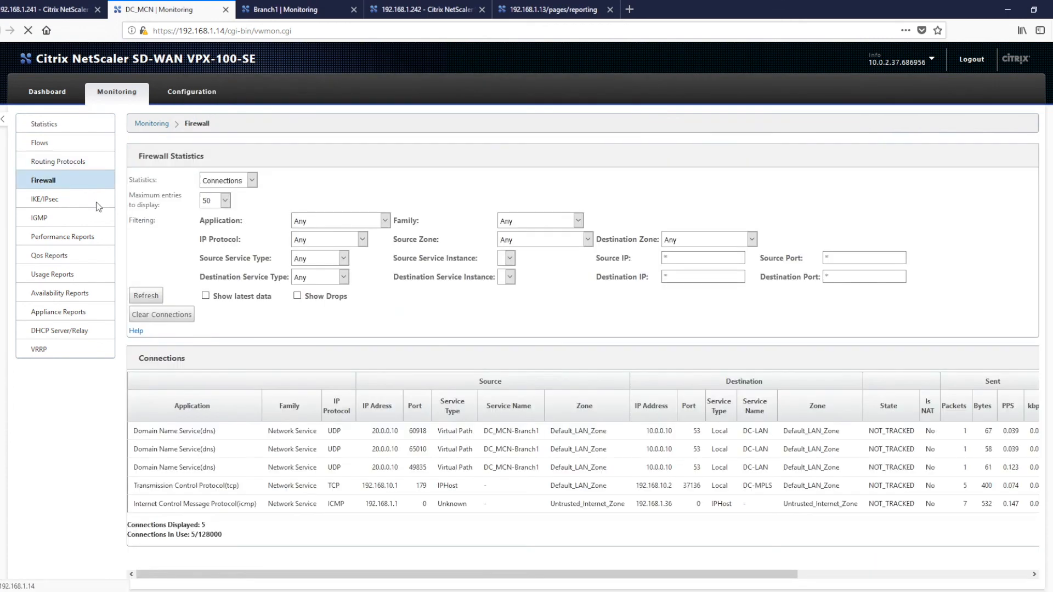
# Step: Refresh the DC_MCN firewall connections and switch to Branch1's monitoring statistics
pyautogui.click(146, 298)
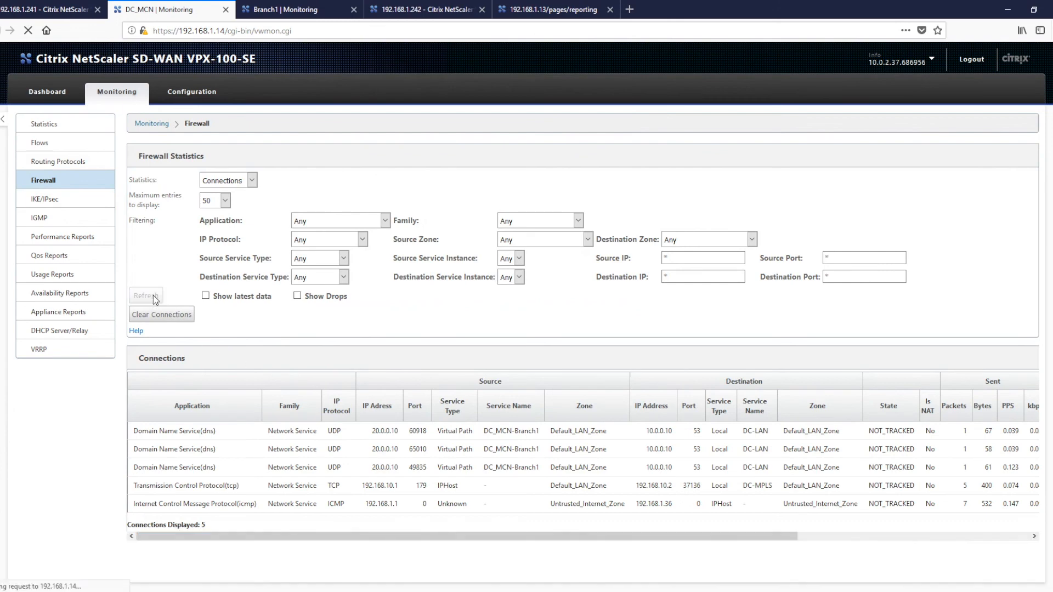
pyautogui.click(145, 295)
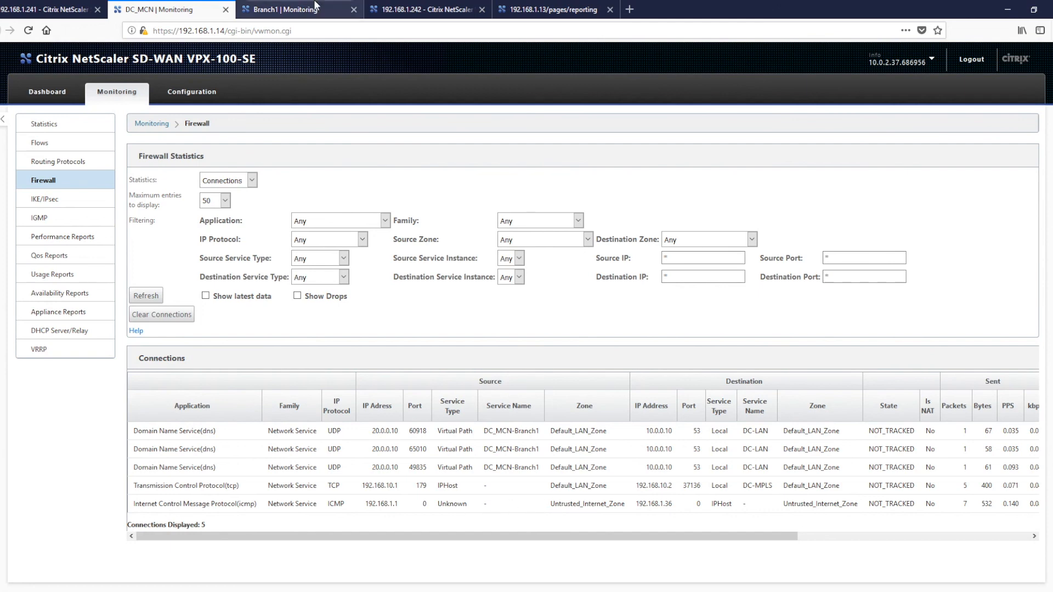
pyautogui.click(298, 10)
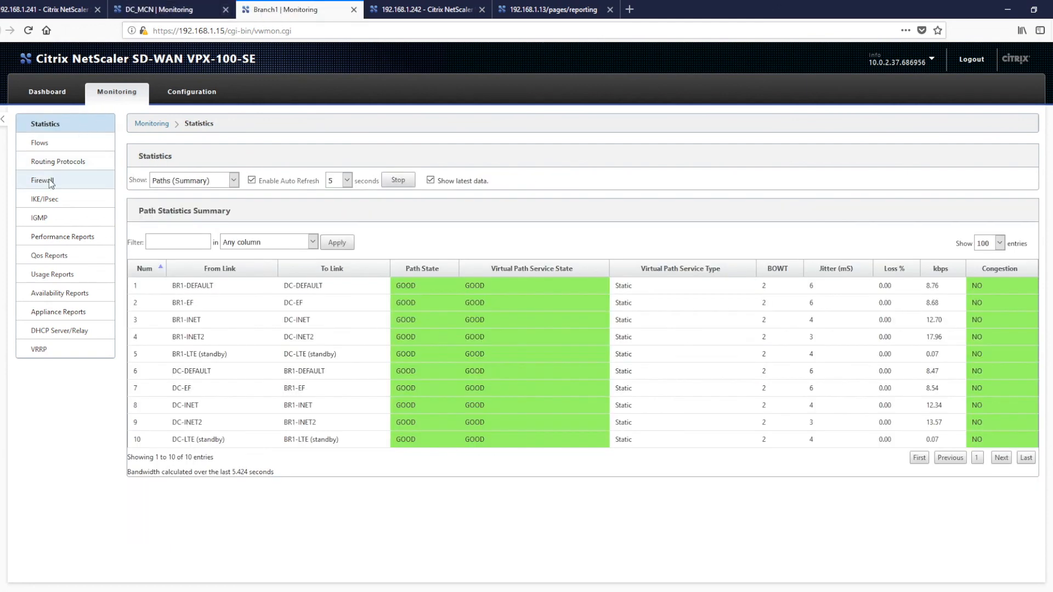
# Step: Review Branch1's firewall Connections table showing 40 connections out through Branch1-Internet
pyautogui.click(43, 180)
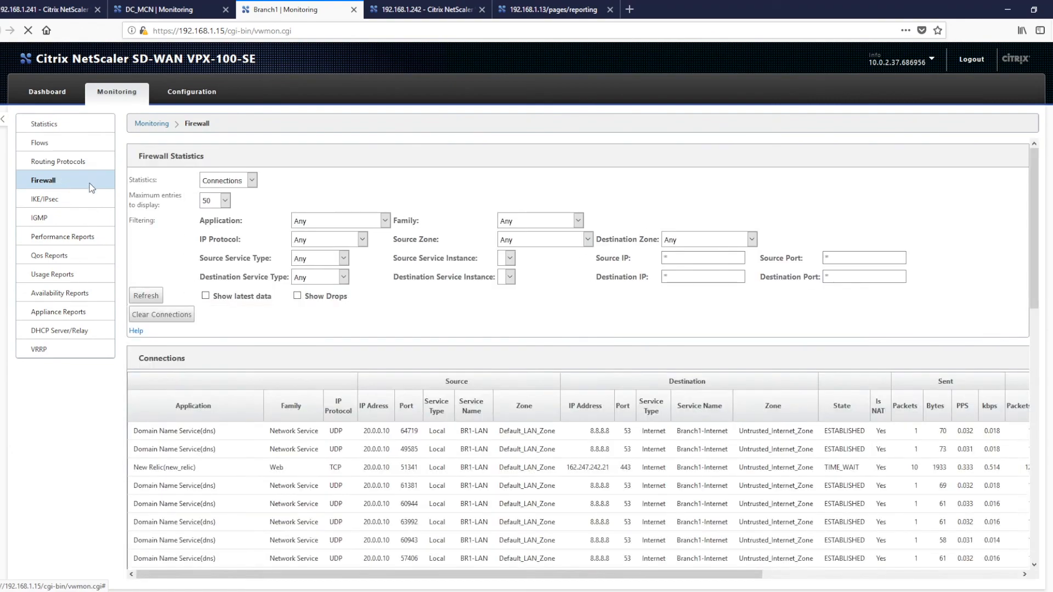
pyautogui.scroll(-3)
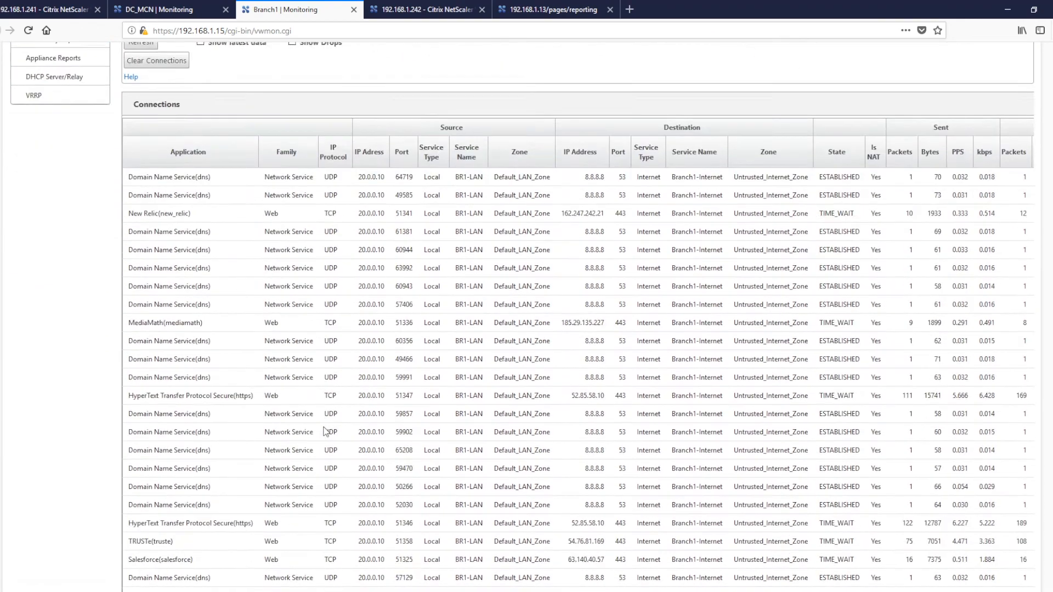
pyautogui.scroll(-3)
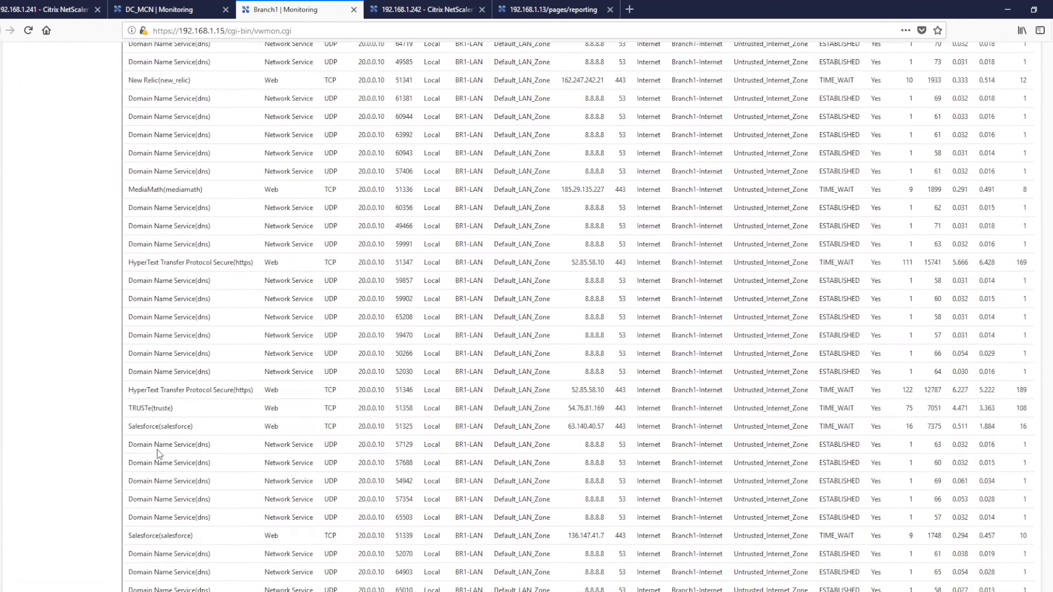
pyautogui.scroll(-3)
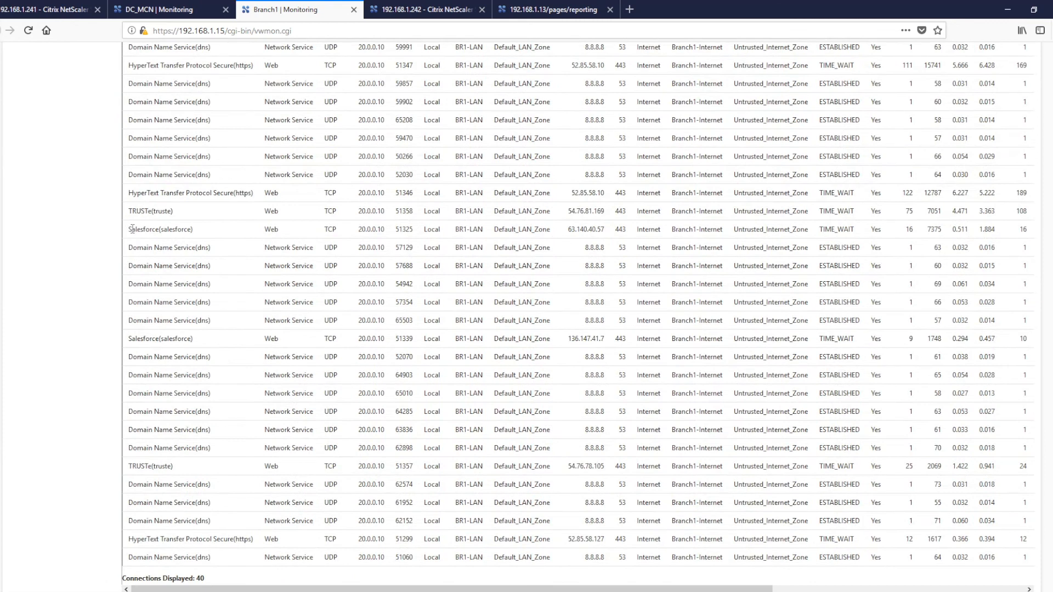